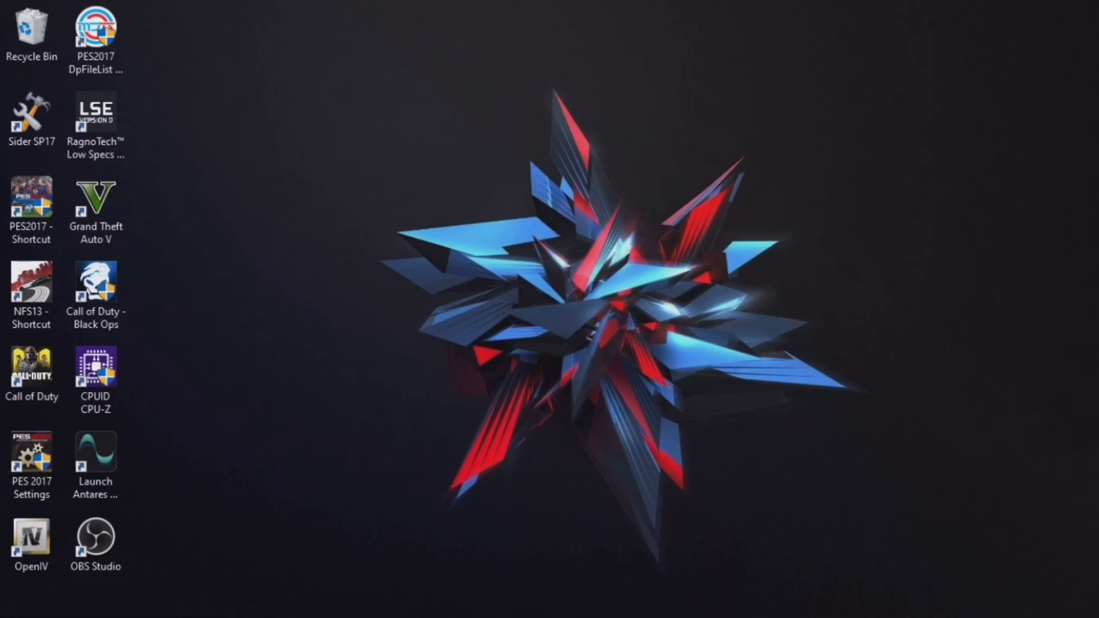
{"action": "mouse_move", "coordinate": [975, 7]}
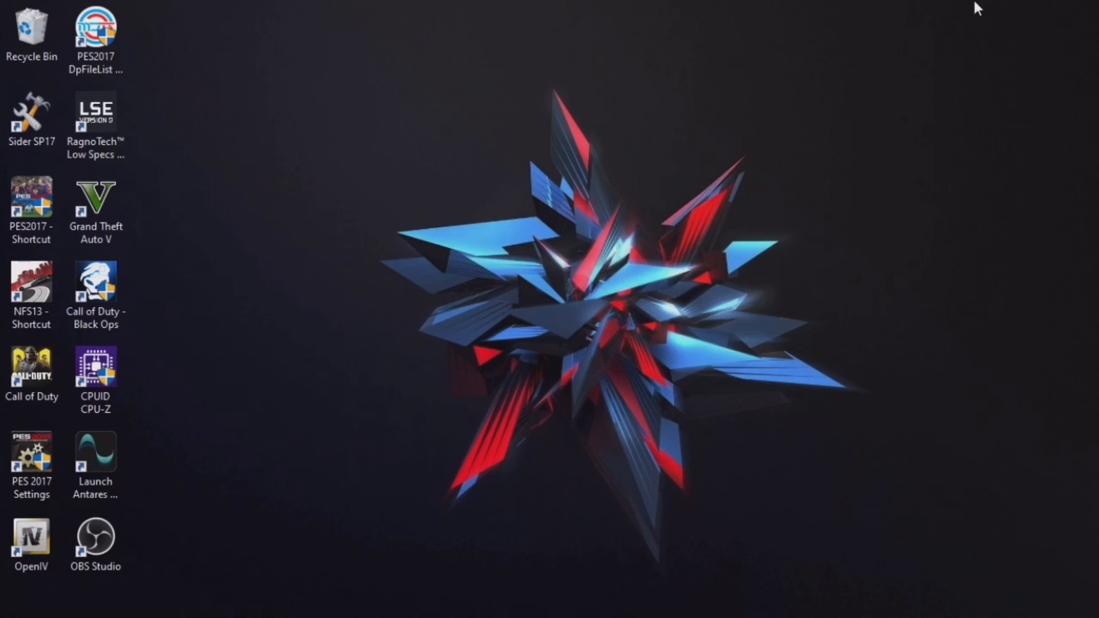
{"action": "mouse_move", "coordinate": [92, 176]}
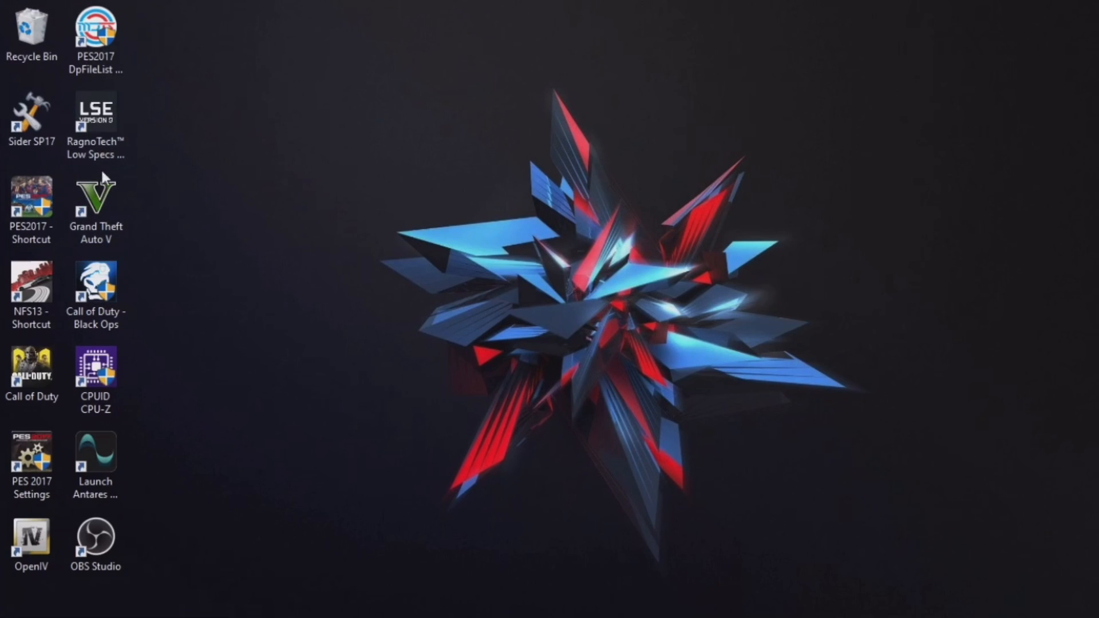
- Reach Advanced display settings and bring up the Display 1 adapter properties for Intel HD Graphics 4600
{"action": "left_click", "coordinate": [96, 112]}
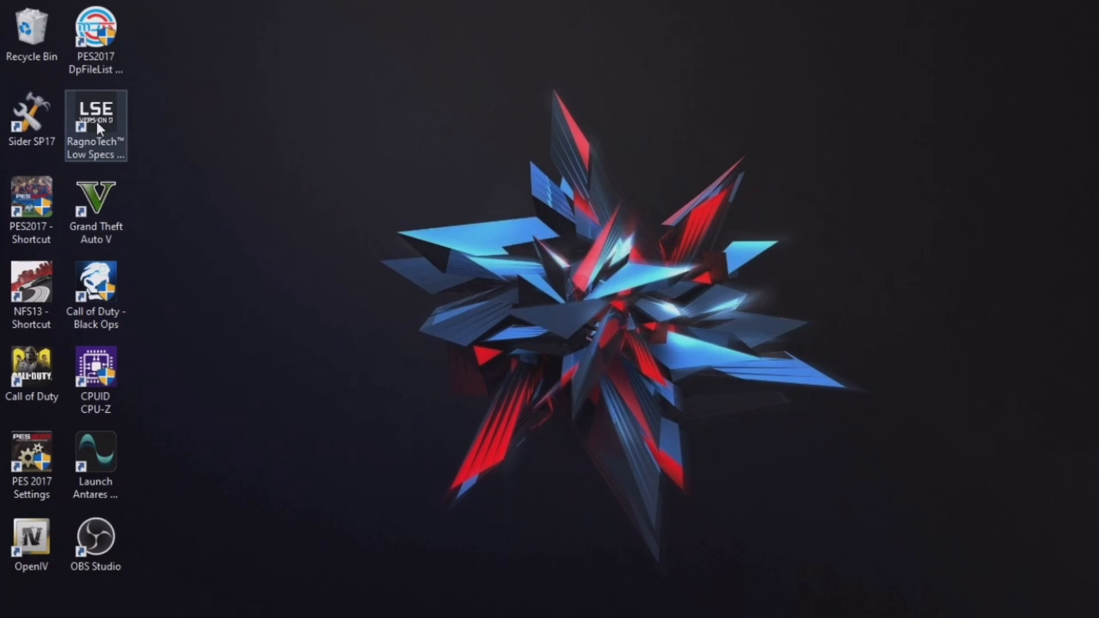
{"action": "left_click", "coordinate": [97, 200]}
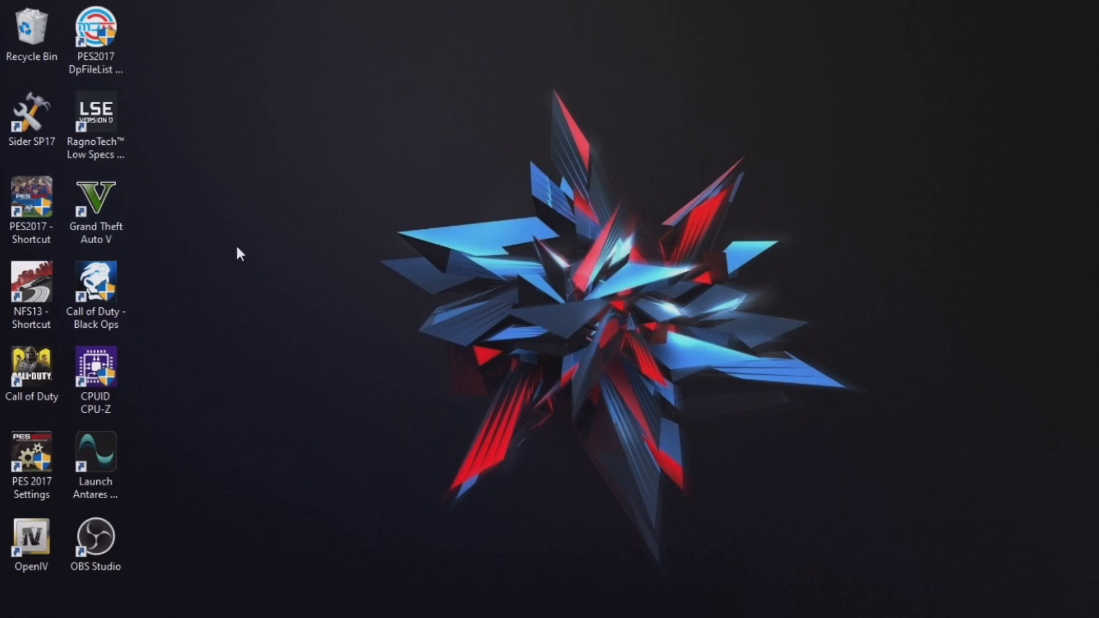
{"action": "left_click", "coordinate": [96, 112]}
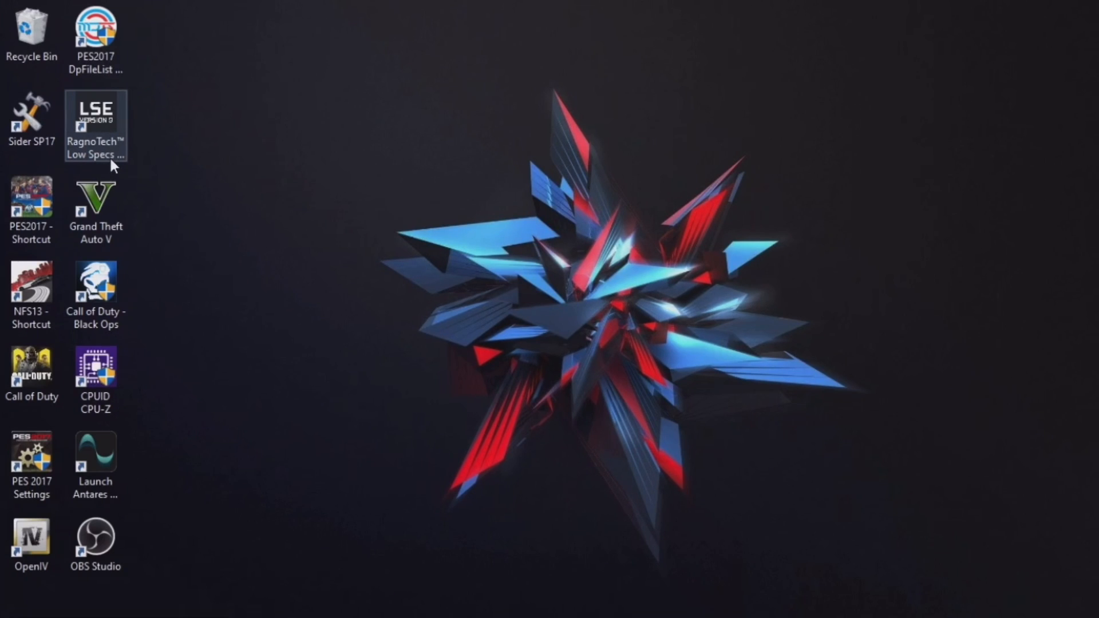
{"action": "left_click", "coordinate": [96, 201]}
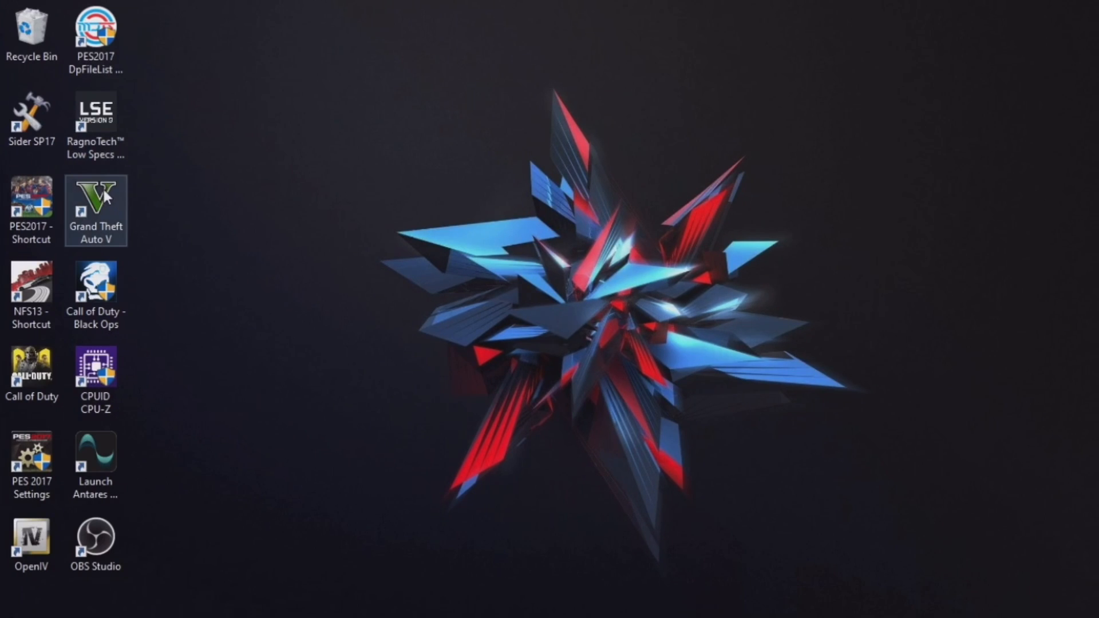
{"action": "mouse_move", "coordinate": [103, 248]}
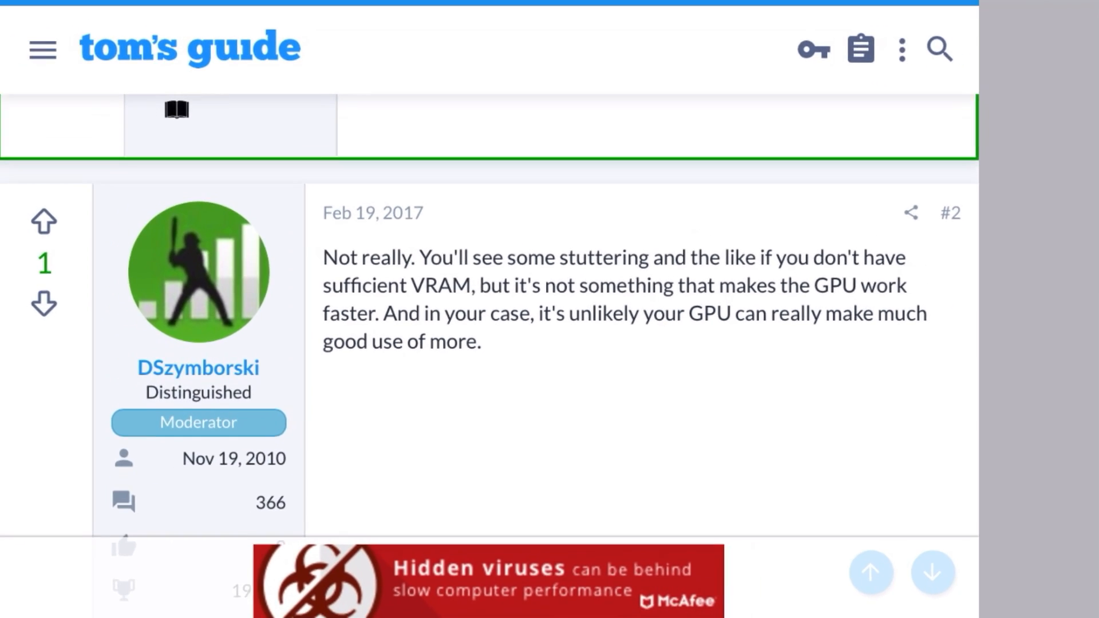
{"action": "scroll", "scroll_direction": "down", "scroll_amount": 3}
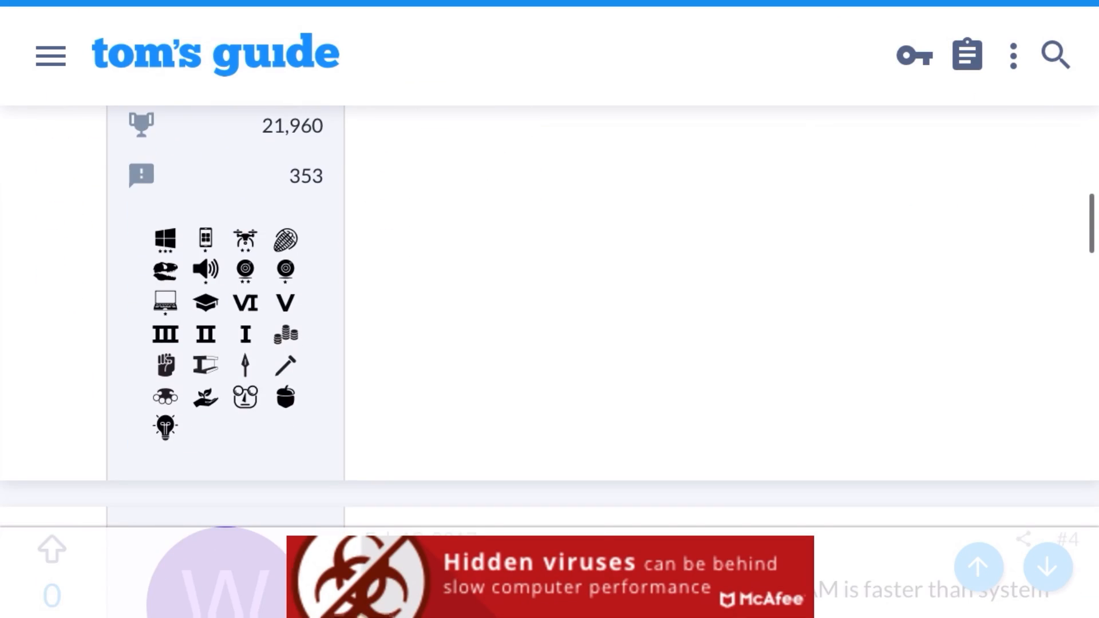
{"action": "scroll", "scroll_direction": "down", "scroll_amount": 3}
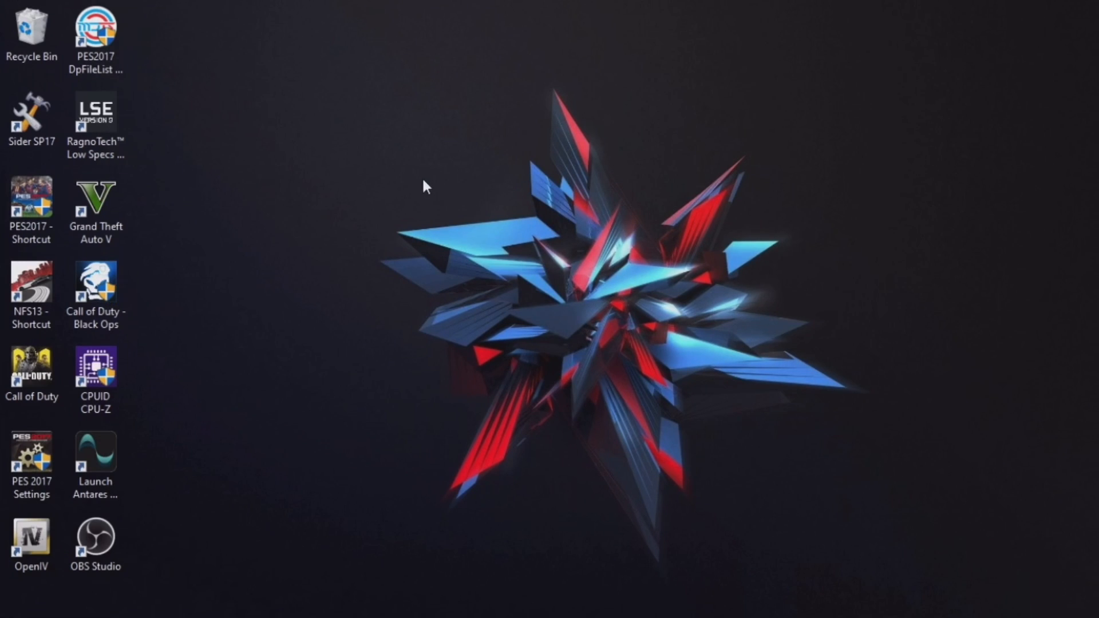
{"action": "mouse_move", "coordinate": [344, 462]}
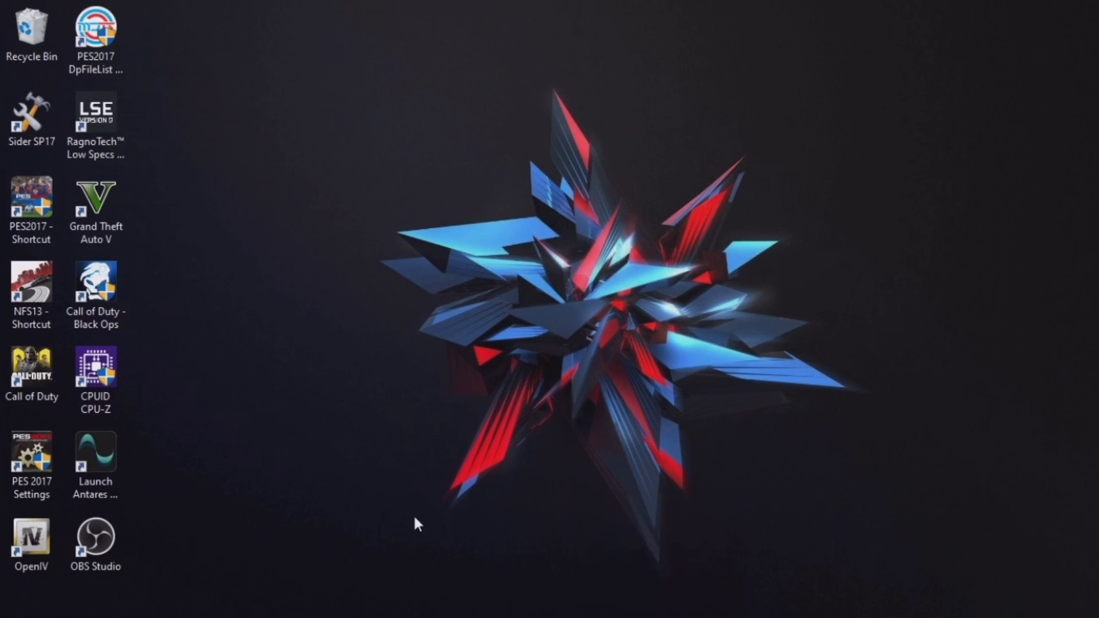
{"action": "mouse_move", "coordinate": [521, 565]}
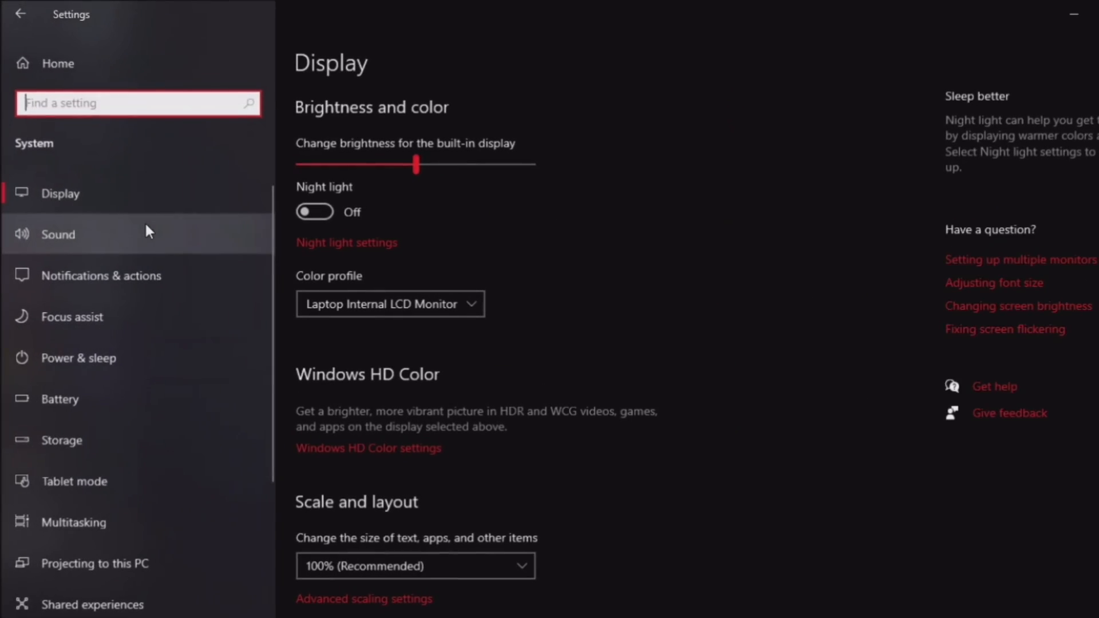
{"action": "scroll", "scroll_direction": "down", "scroll_amount": 3}
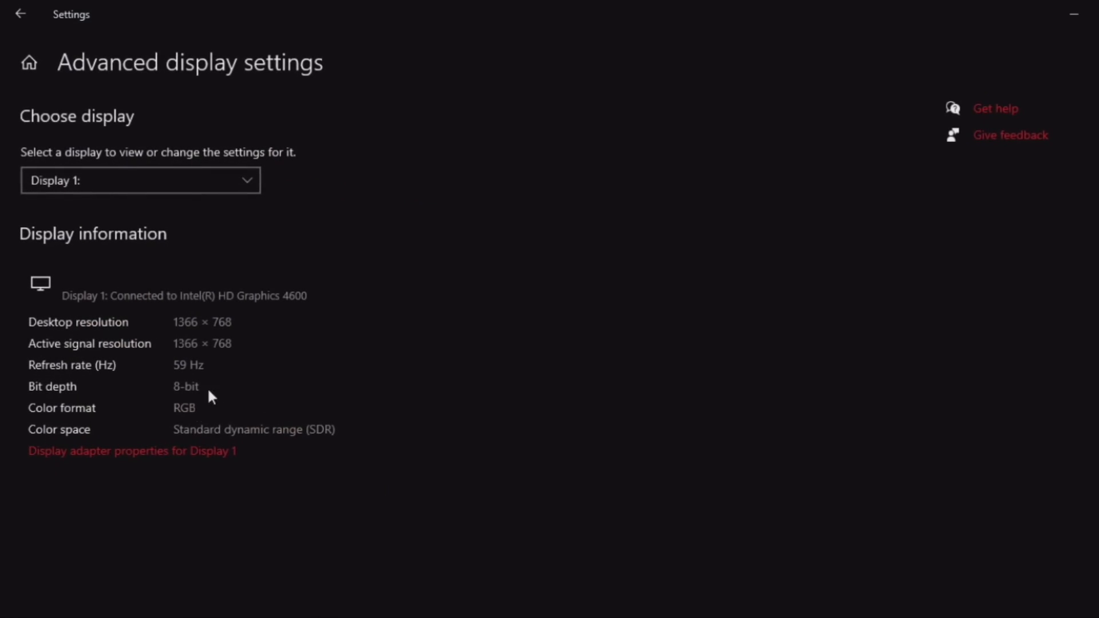
{"action": "mouse_move", "coordinate": [206, 467]}
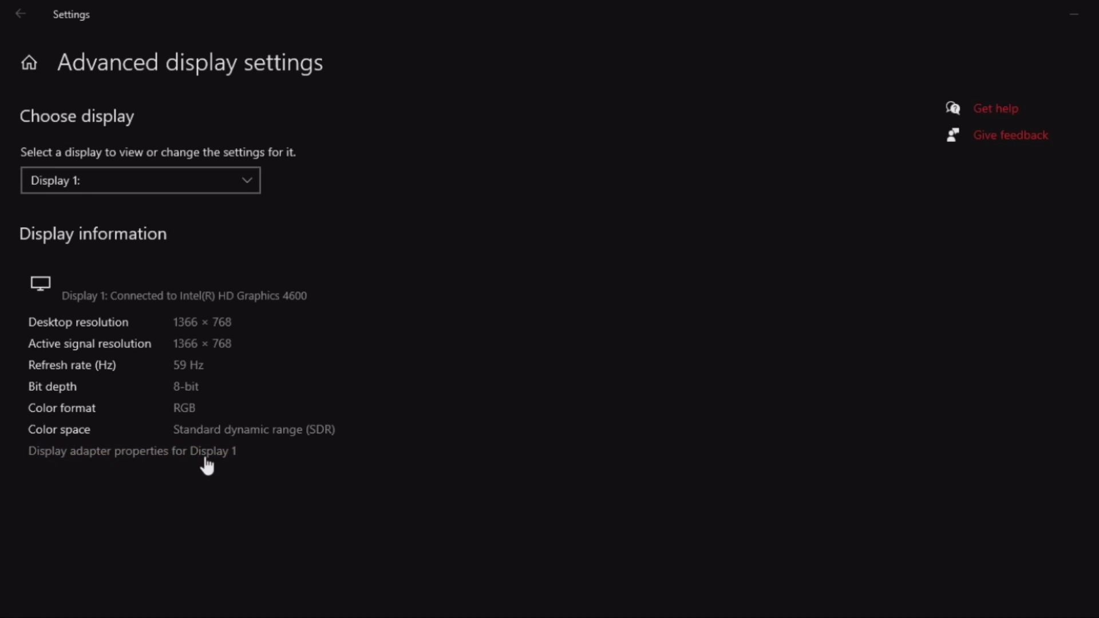
{"action": "left_click", "coordinate": [126, 452]}
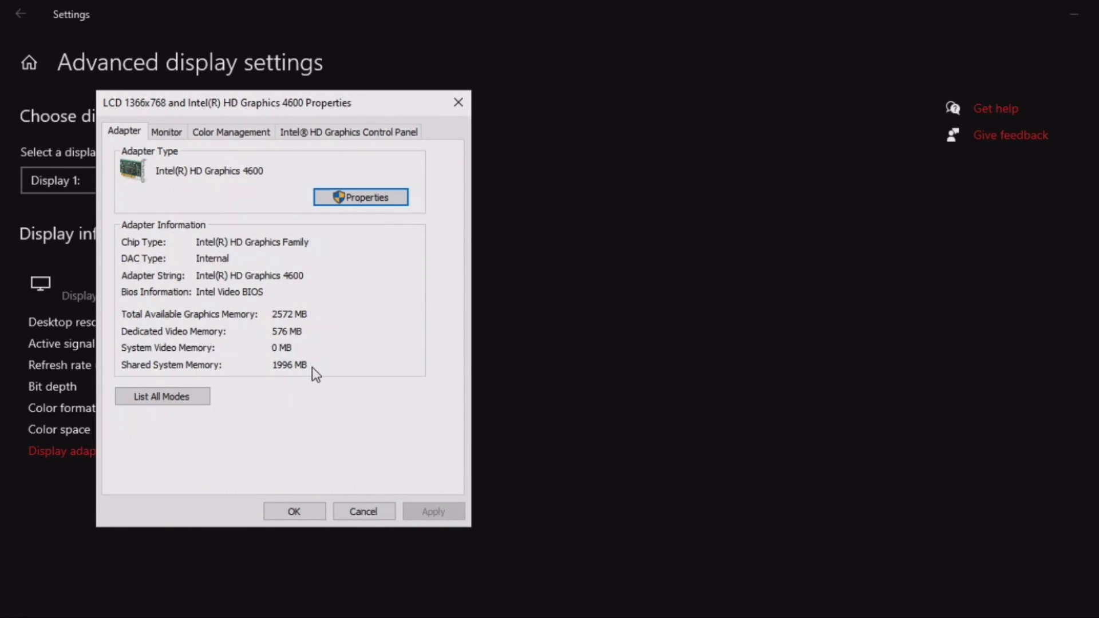
{"action": "mouse_move", "coordinate": [289, 376]}
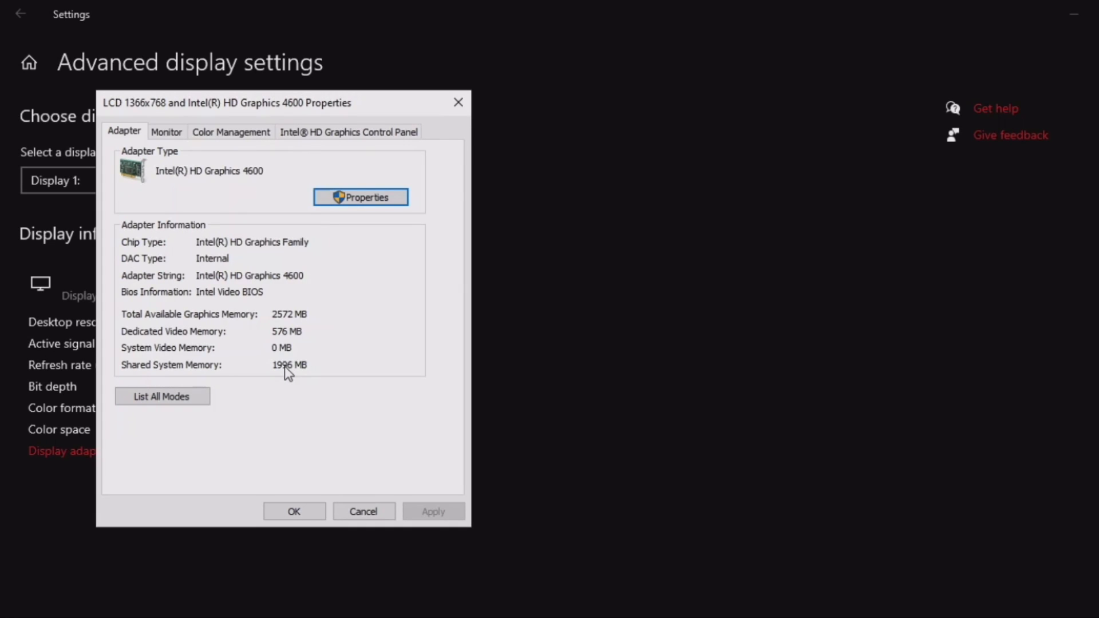
{"action": "mouse_move", "coordinate": [282, 384]}
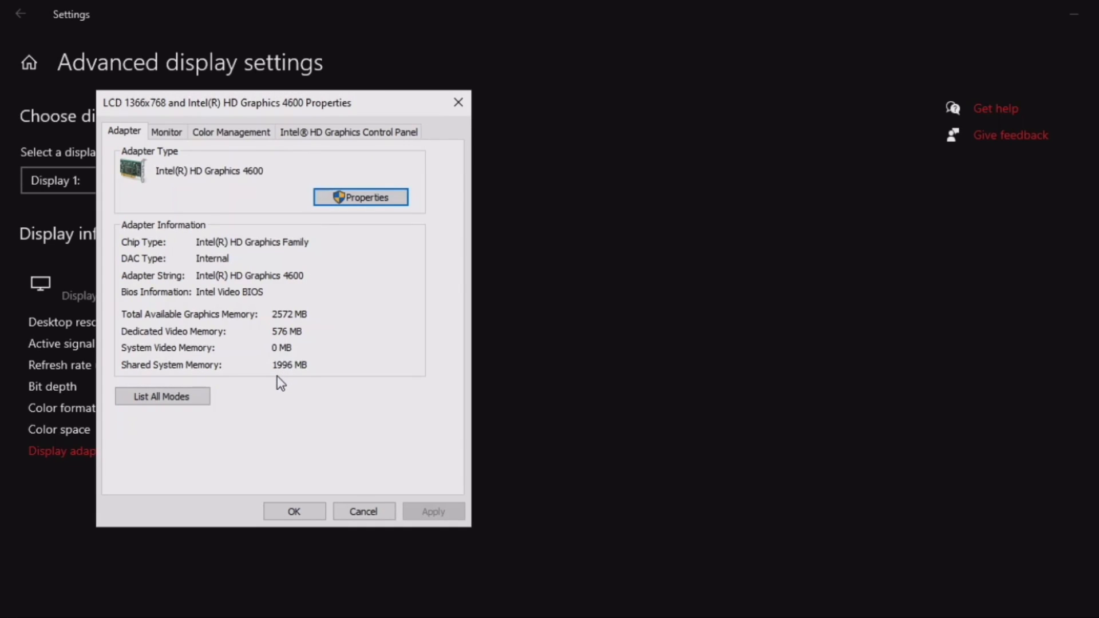
{"action": "mouse_move", "coordinate": [277, 374]}
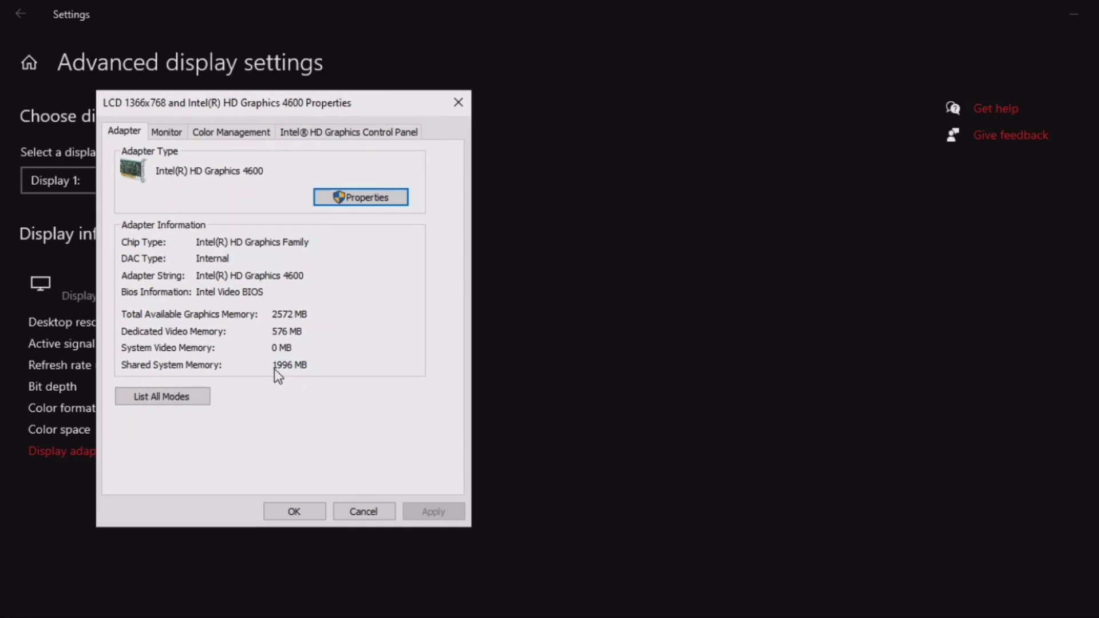
{"action": "mouse_move", "coordinate": [149, 348]}
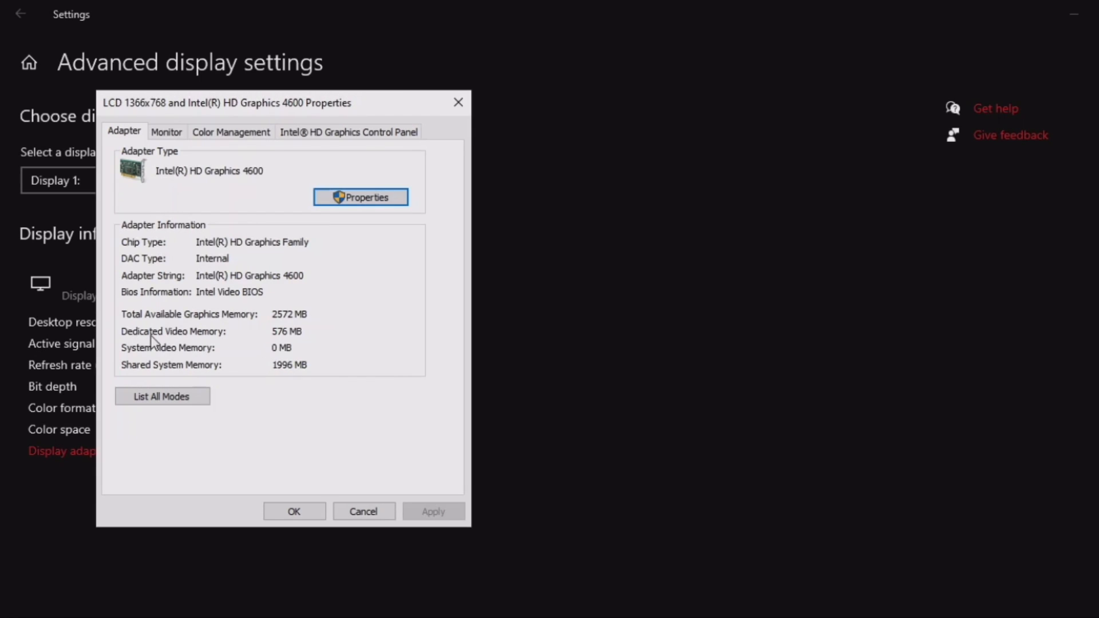
{"action": "mouse_move", "coordinate": [300, 346]}
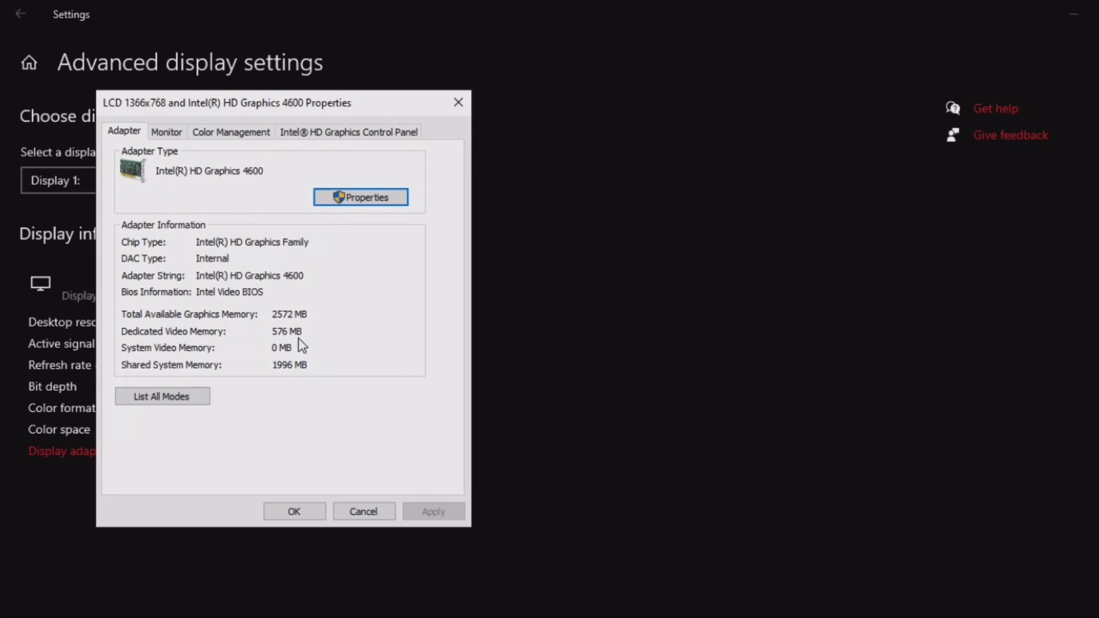
{"action": "mouse_move", "coordinate": [304, 345]}
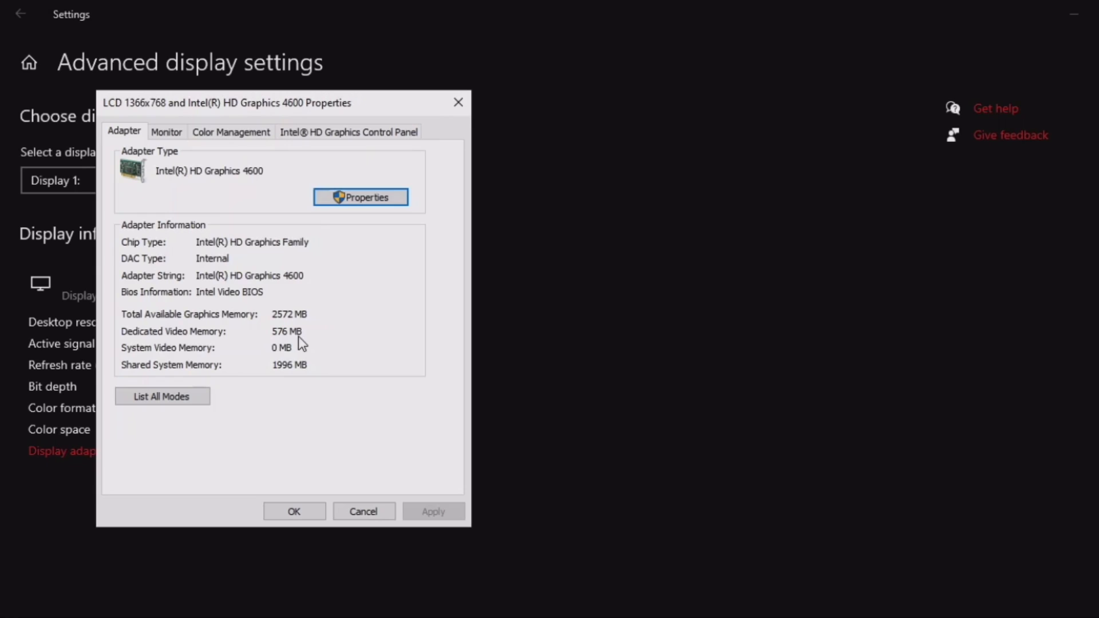
{"action": "mouse_move", "coordinate": [308, 337]}
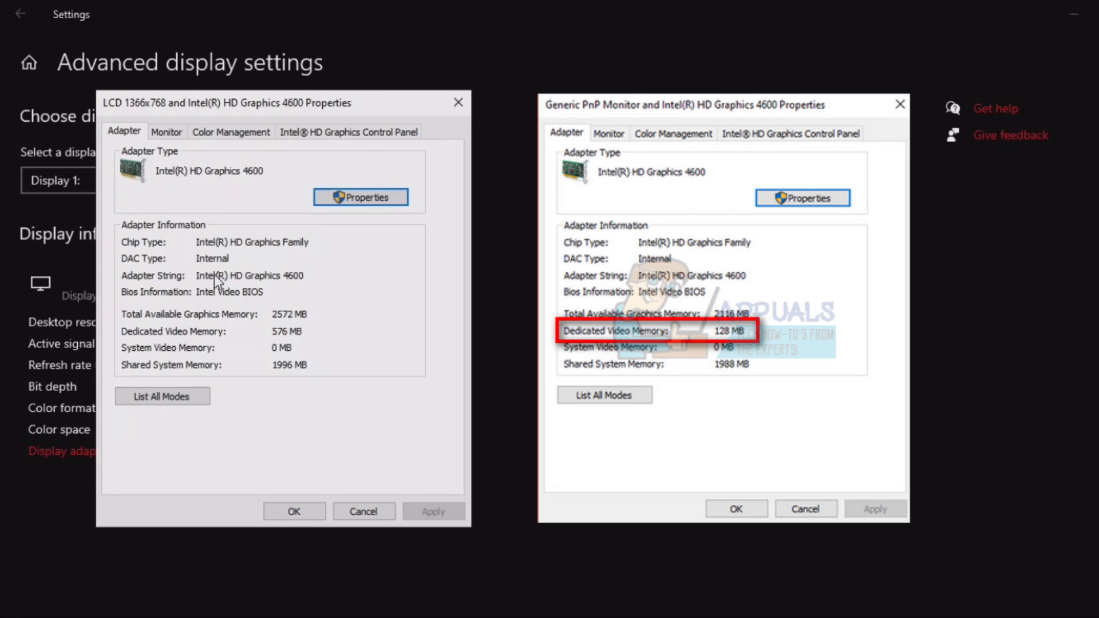
{"action": "mouse_move", "coordinate": [270, 293]}
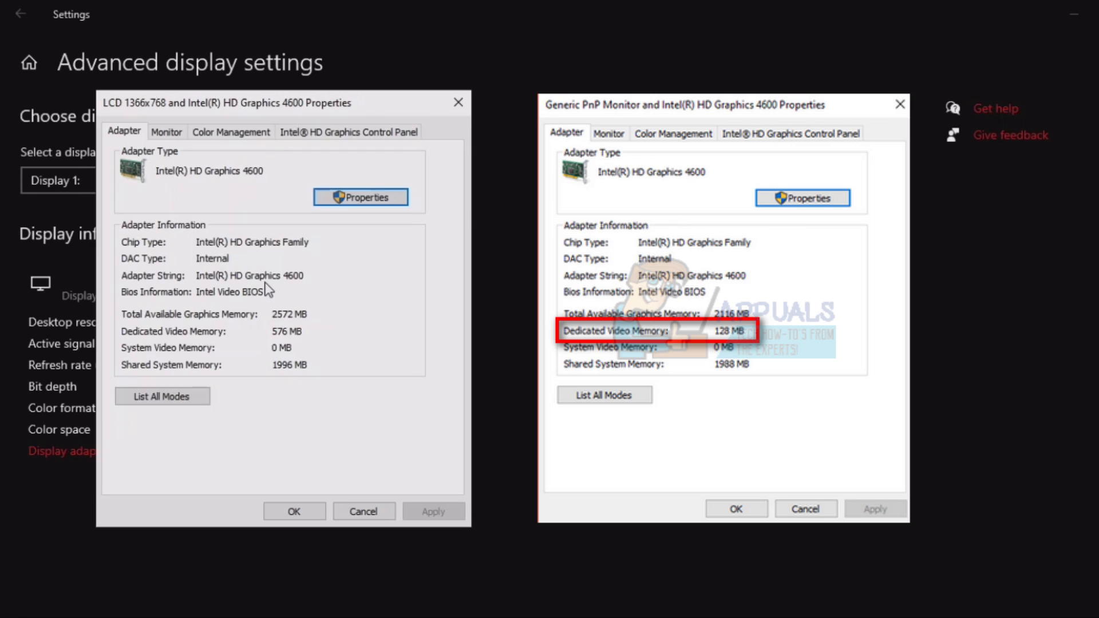
{"action": "mouse_move", "coordinate": [281, 341]}
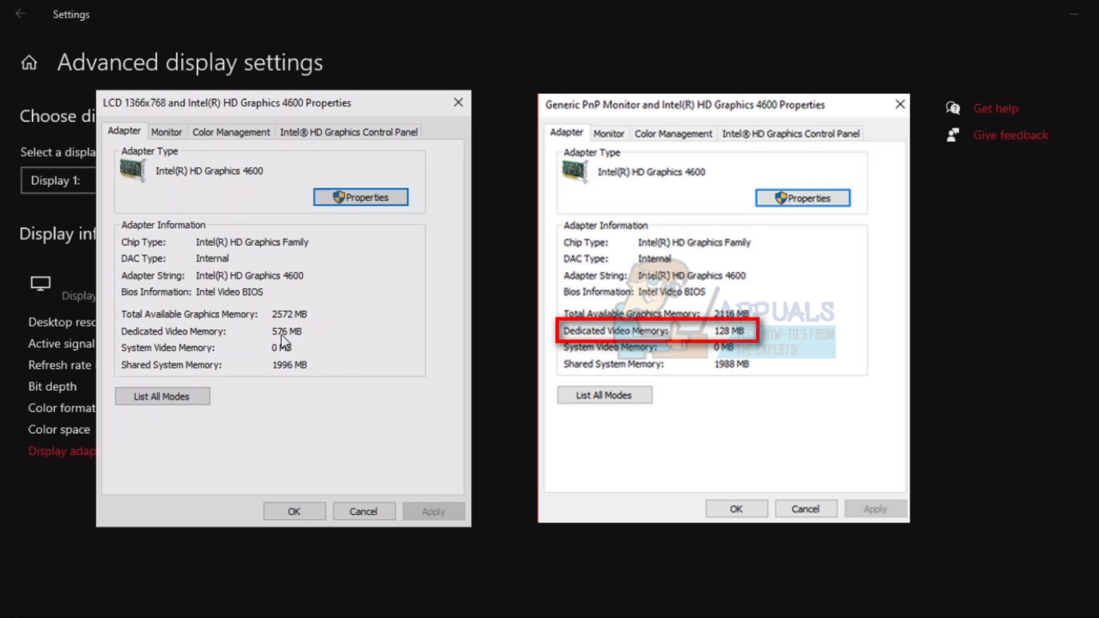
- Note the 576 MB dedicated video memory on the Adapter tab and close the properties with OK
{"action": "left_click", "coordinate": [898, 104]}
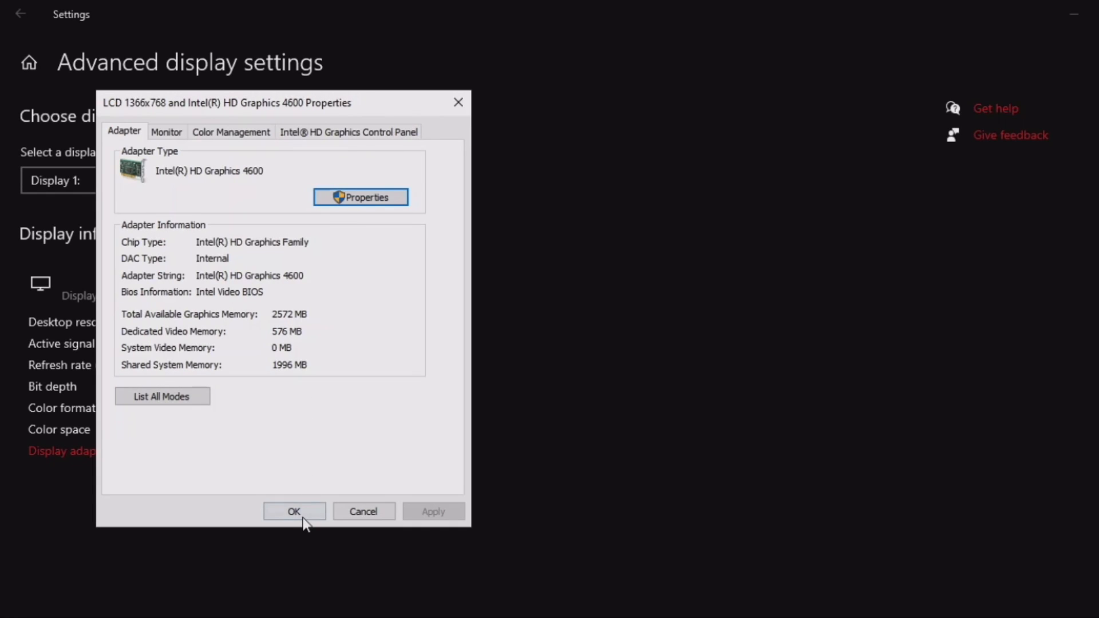
{"action": "left_click", "coordinate": [294, 511]}
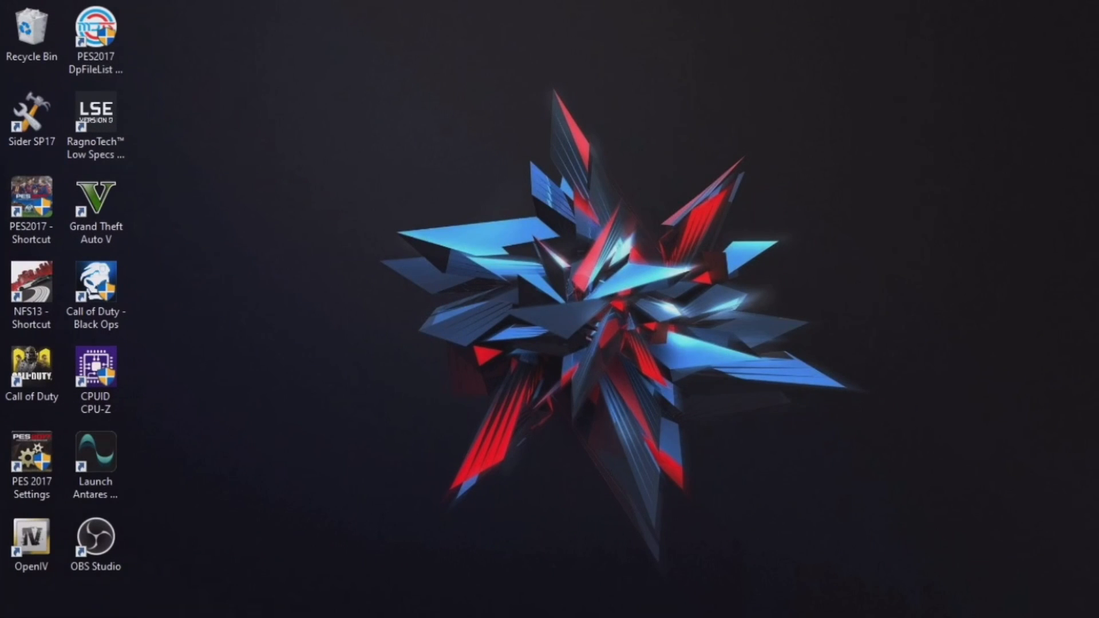
{"action": "mouse_move", "coordinate": [204, 590]}
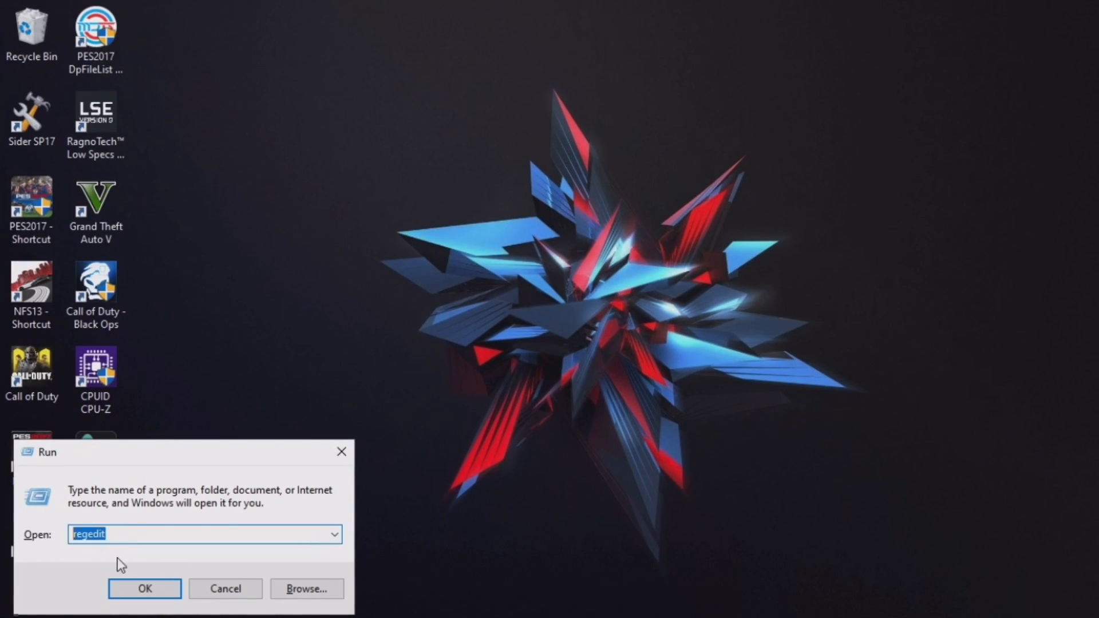
- Run the regedit command from the Run box to launch Registry Editor
{"action": "left_click", "coordinate": [85, 535]}
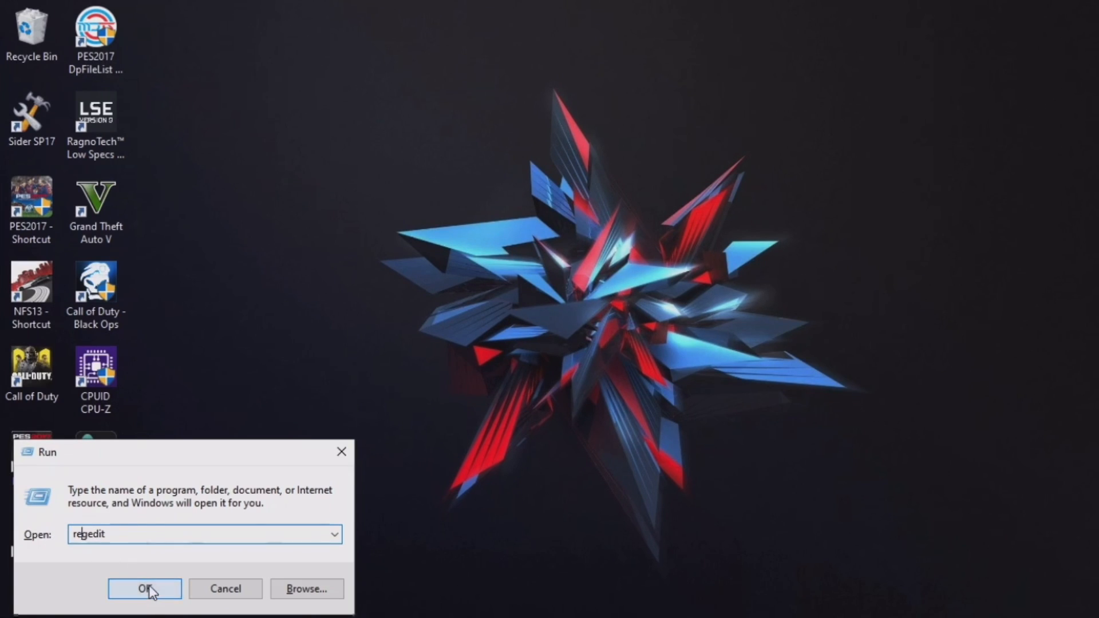
{"action": "left_click", "coordinate": [143, 588]}
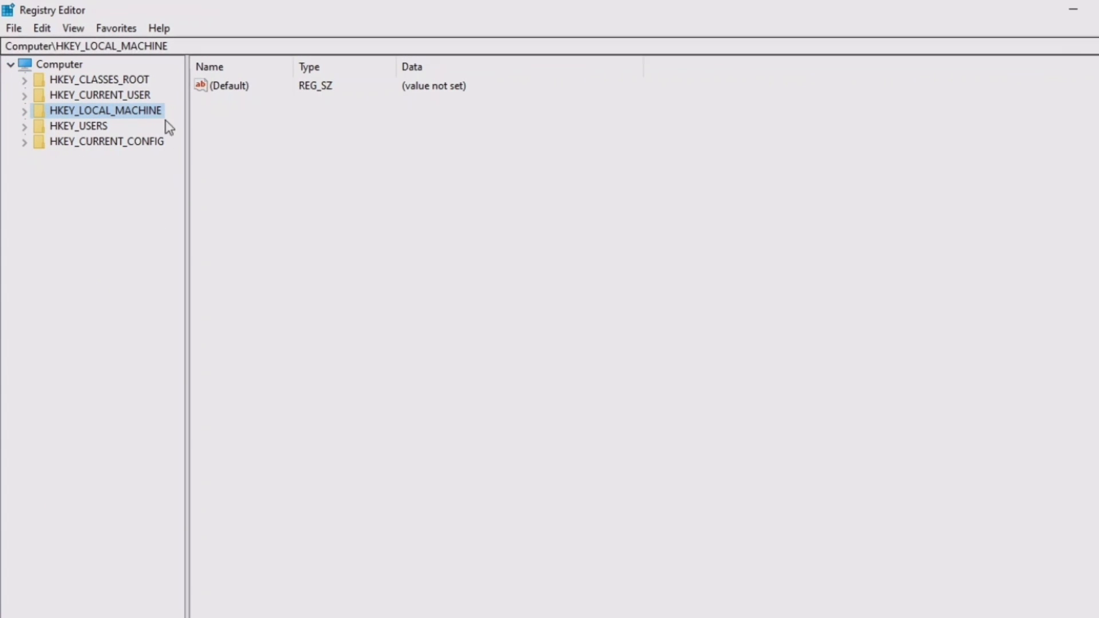
{"action": "mouse_move", "coordinate": [98, 83]}
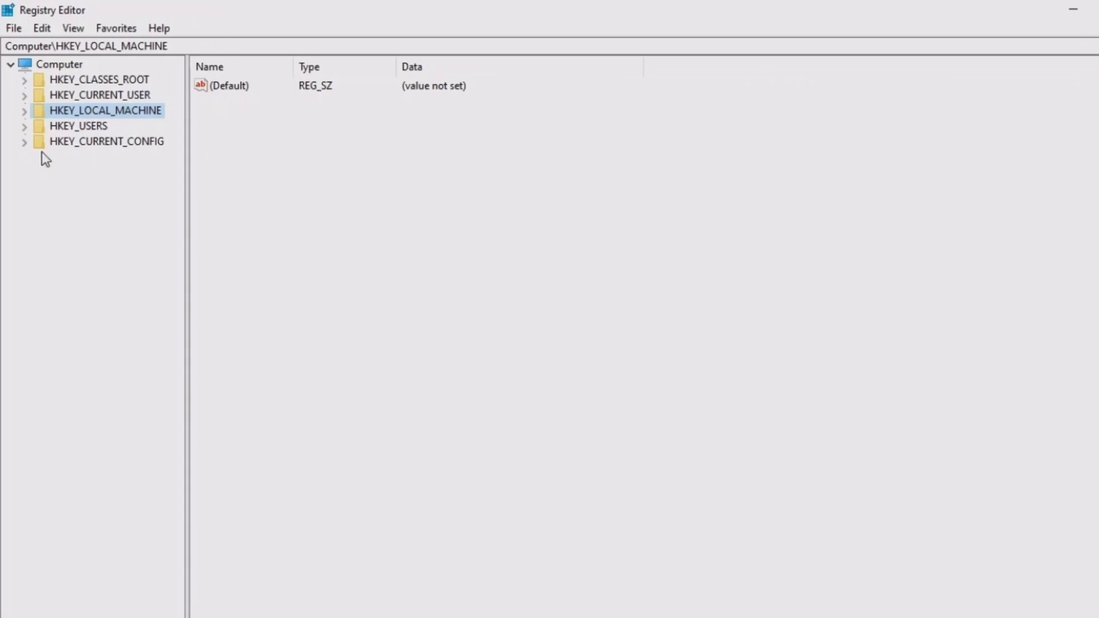
{"action": "mouse_move", "coordinate": [5, 89]}
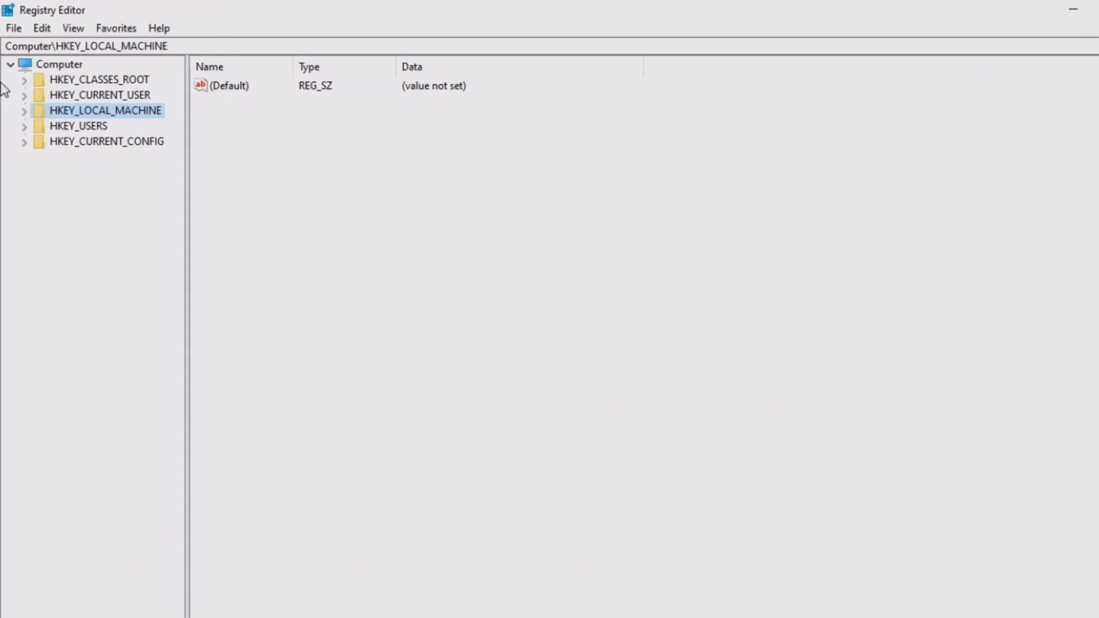
- Select HKEY_LOCAL_MACHINE\SOFTWARE and bring the Intel subkey into view in the tree
{"action": "left_click", "coordinate": [25, 110]}
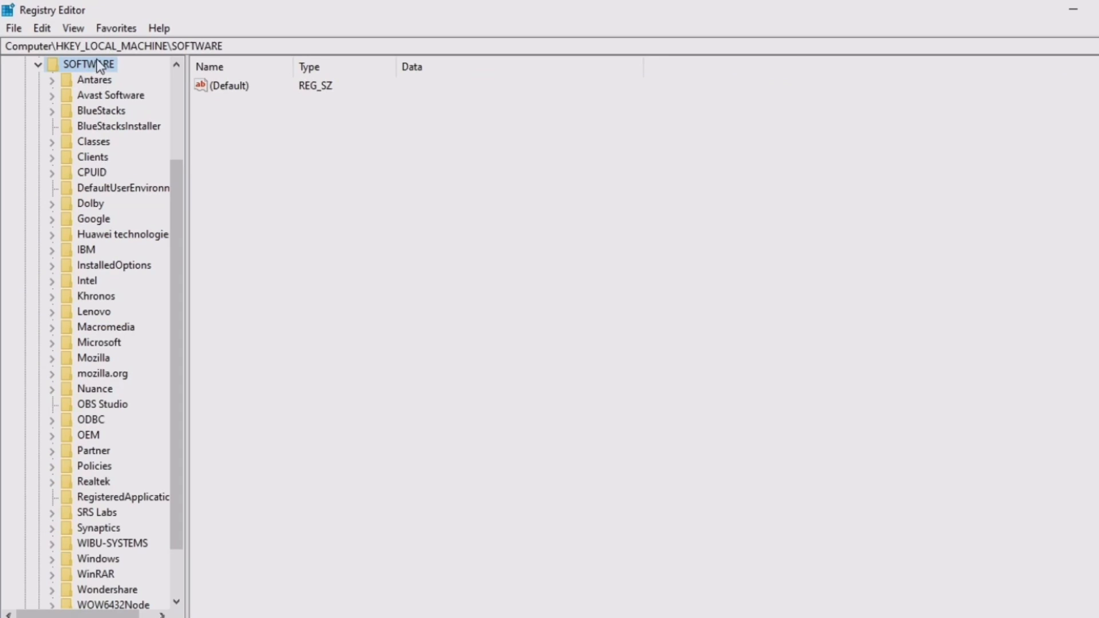
{"action": "scroll", "scroll_direction": "down", "scroll_amount": 3}
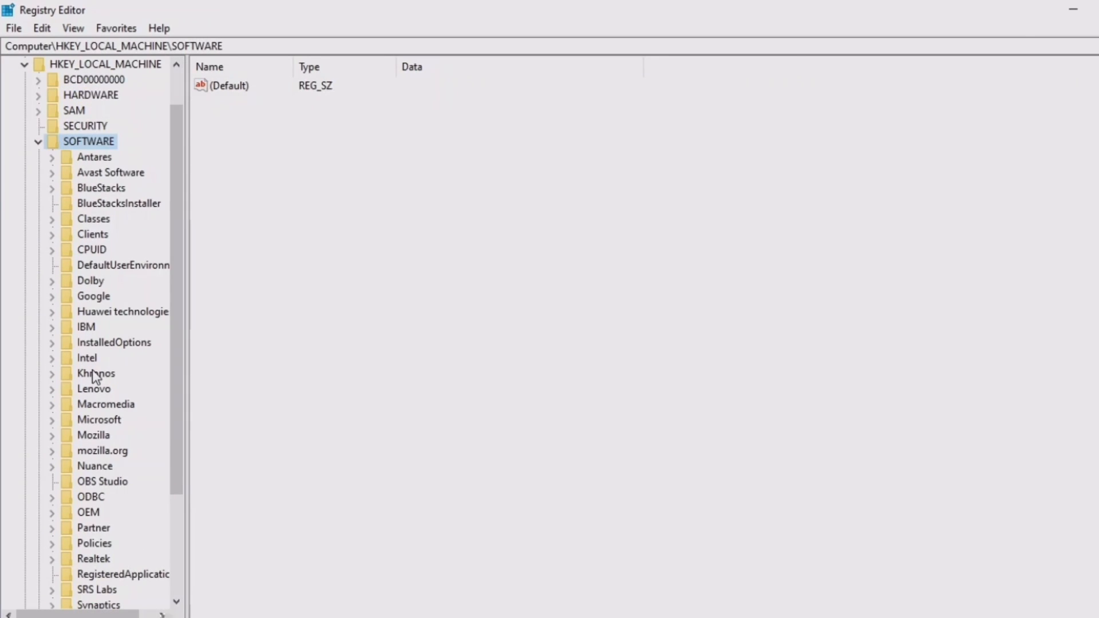
{"action": "mouse_move", "coordinate": [75, 357]}
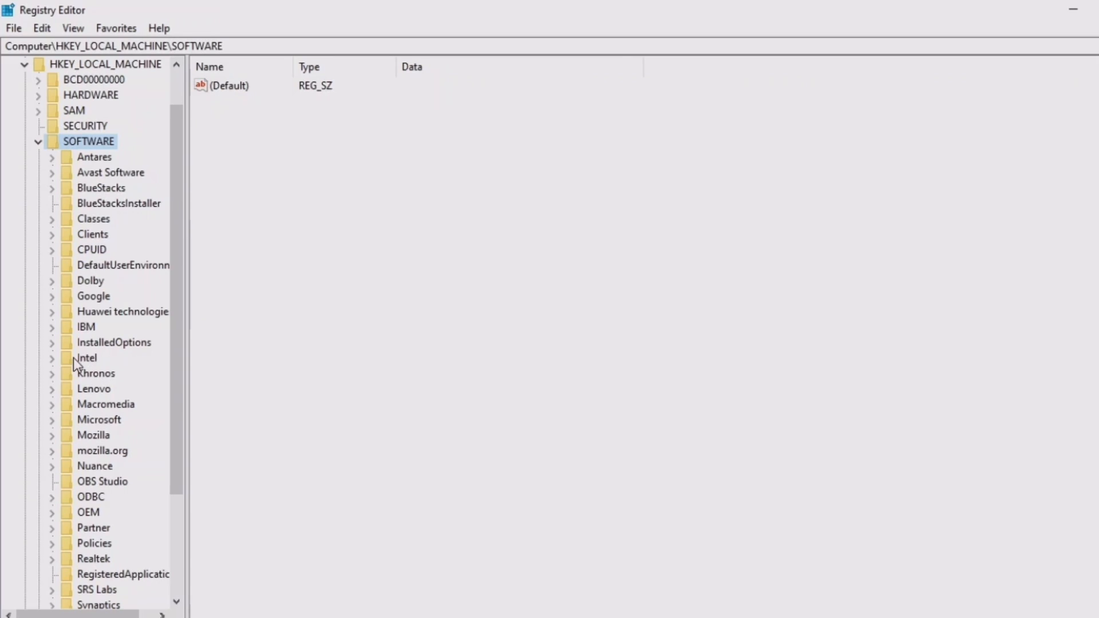
{"action": "scroll", "scroll_direction": "down", "scroll_amount": 3}
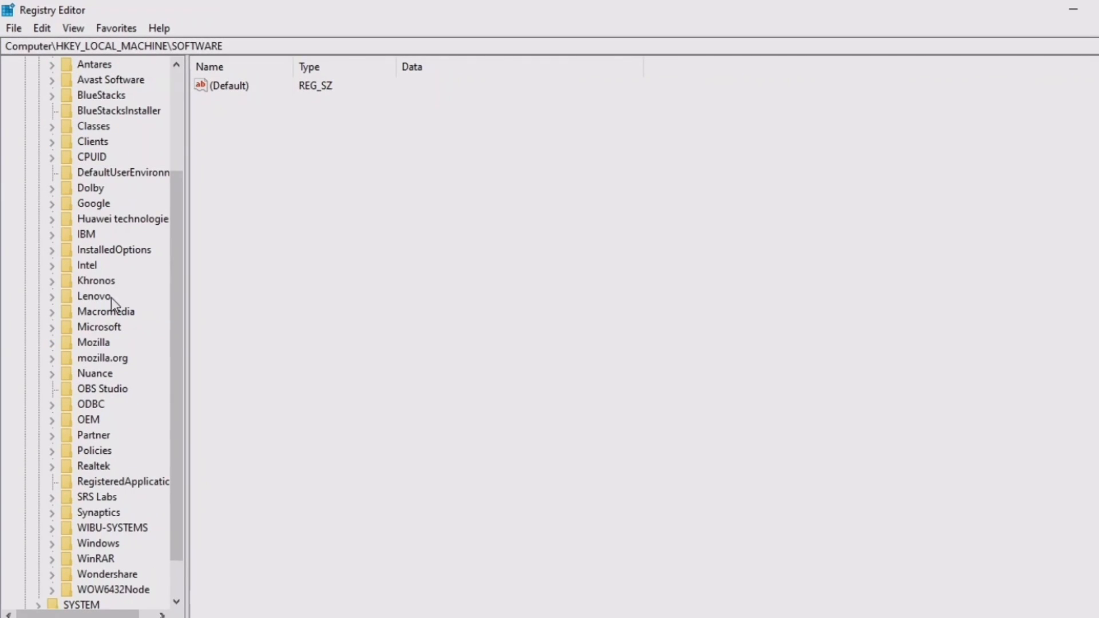
{"action": "mouse_move", "coordinate": [91, 272]}
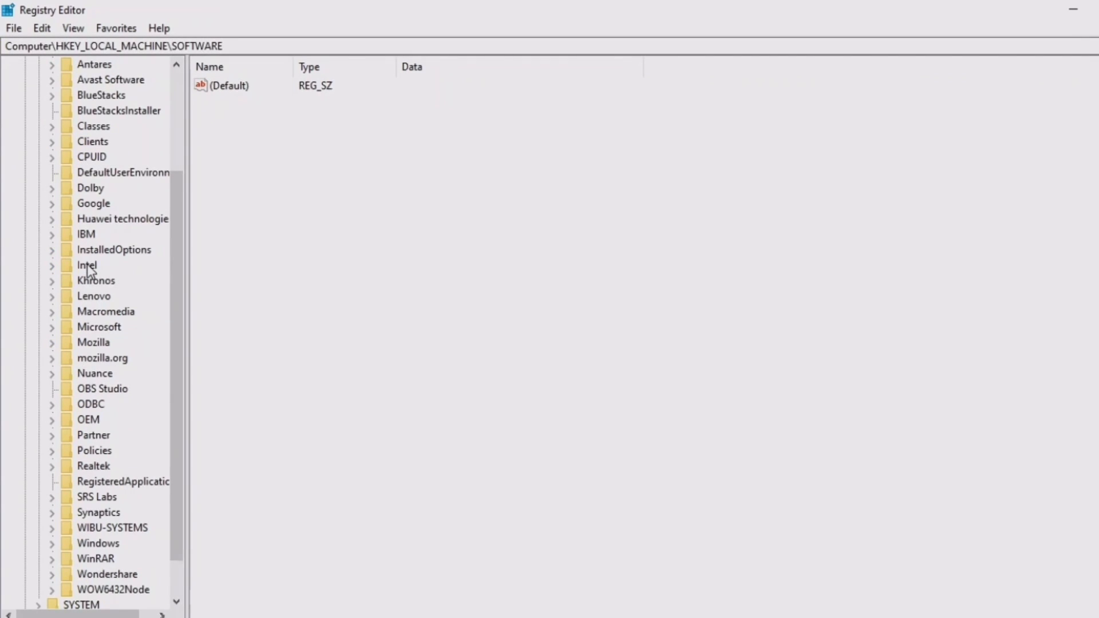
- Expand Intel and try to create a new key named GMM, dismissing the already-exists error
{"action": "left_click", "coordinate": [84, 265]}
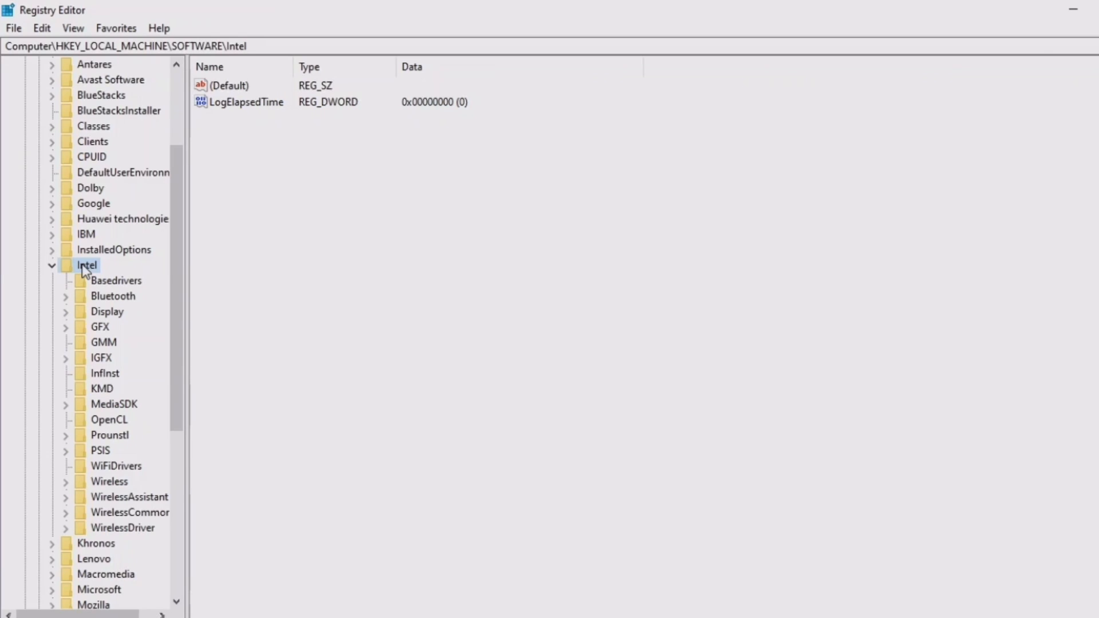
{"action": "right_click", "coordinate": [86, 266]}
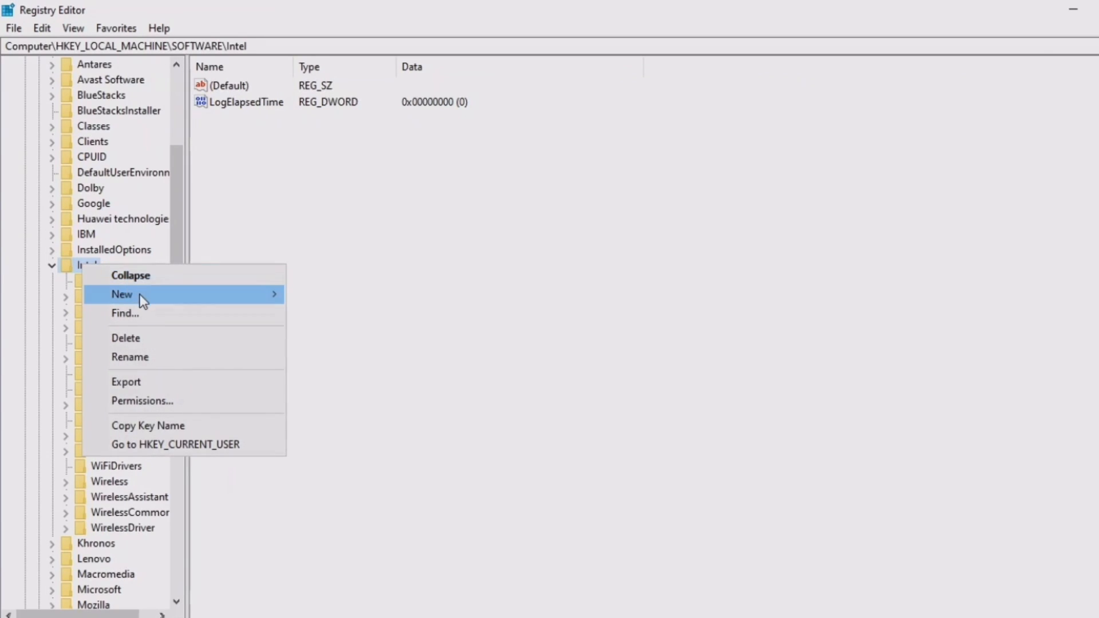
{"action": "mouse_move", "coordinate": [143, 295]}
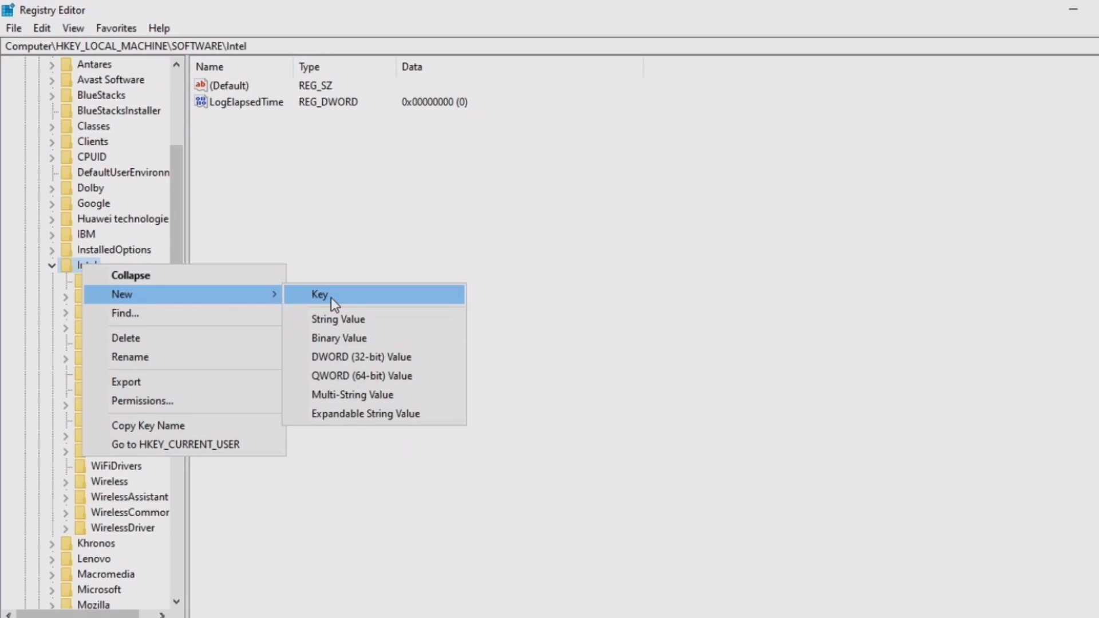
{"action": "left_click", "coordinate": [319, 294]}
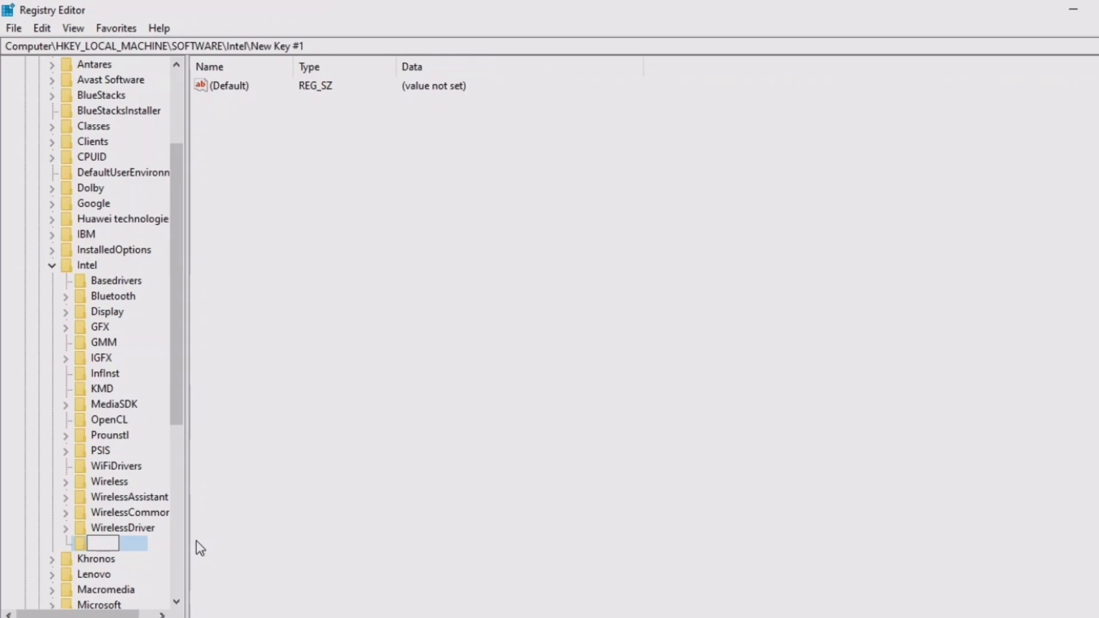
{"action": "type", "text": "gm"}
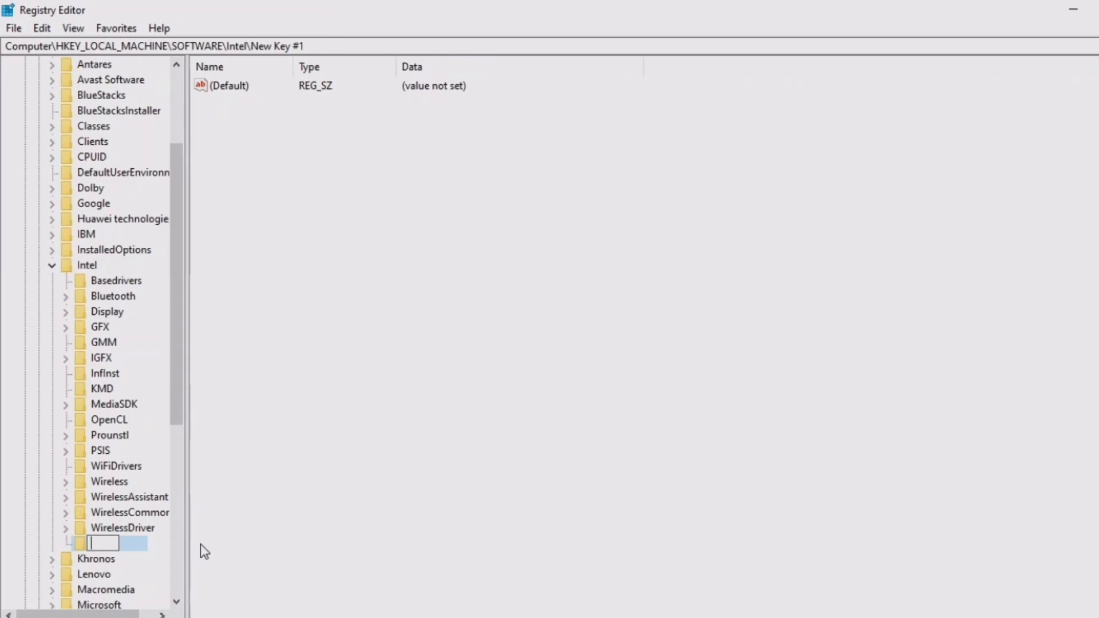
{"action": "type", "text": "GM"}
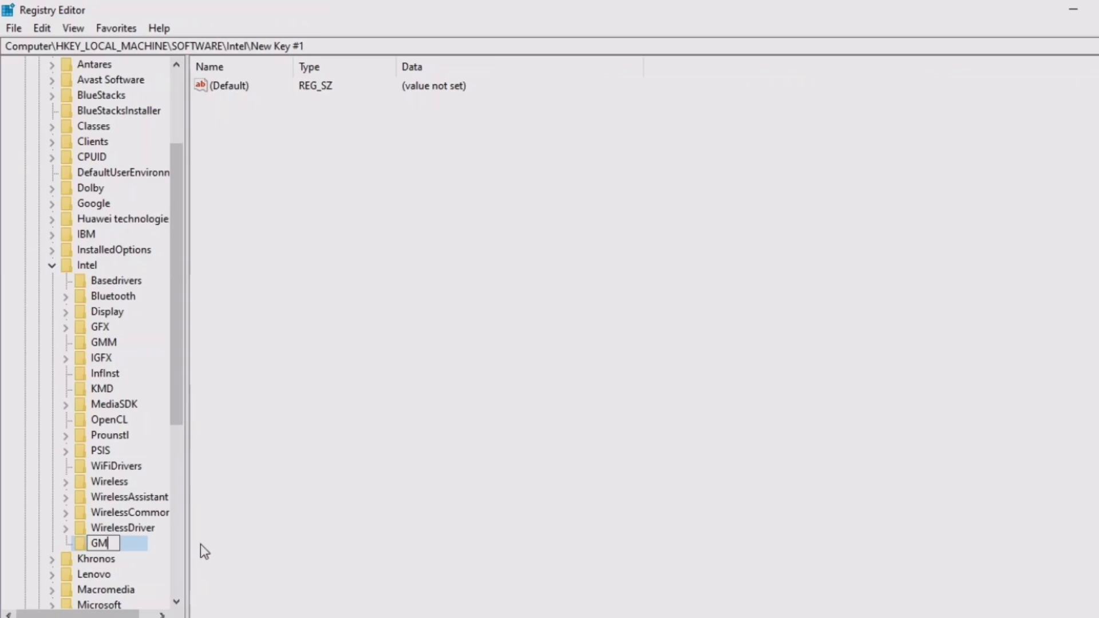
{"action": "type", "text": "M"}
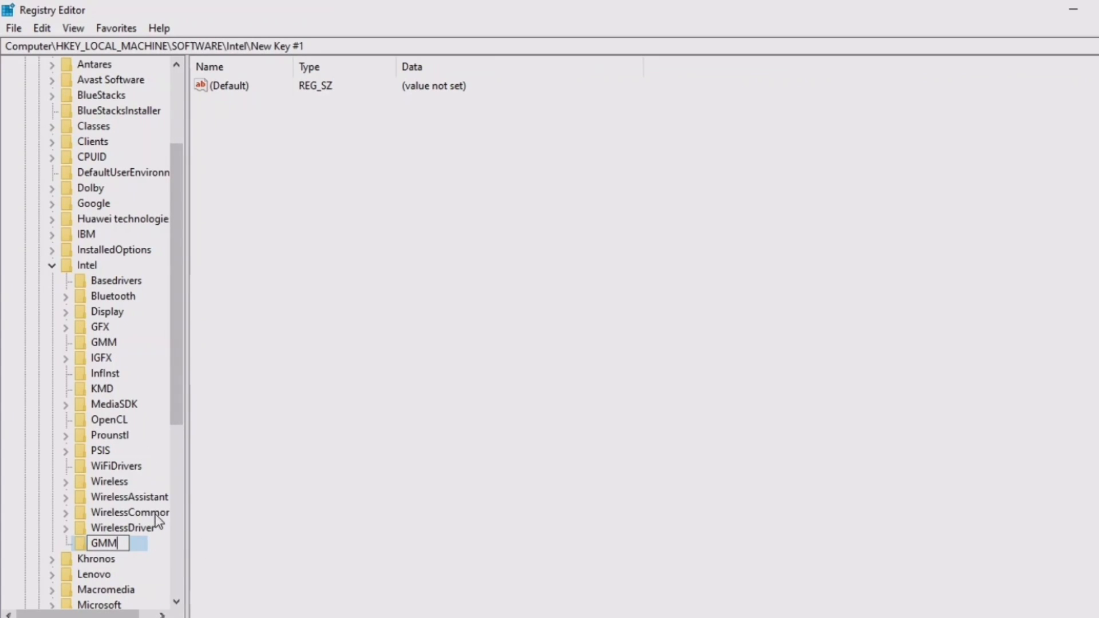
{"action": "key", "text": "Enter"}
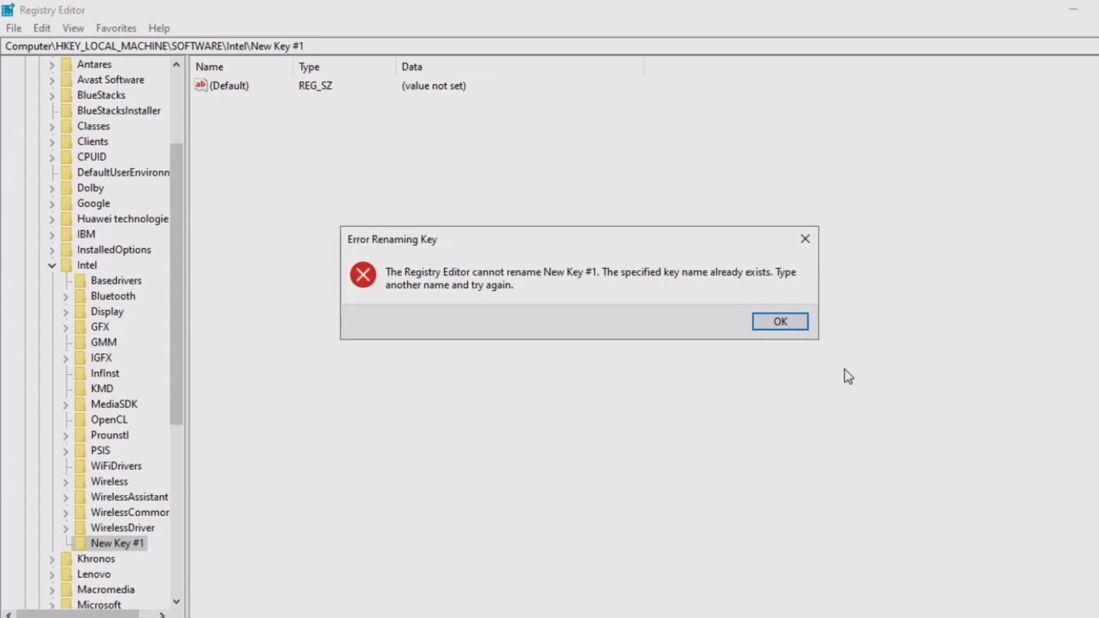
{"action": "left_click", "coordinate": [780, 320]}
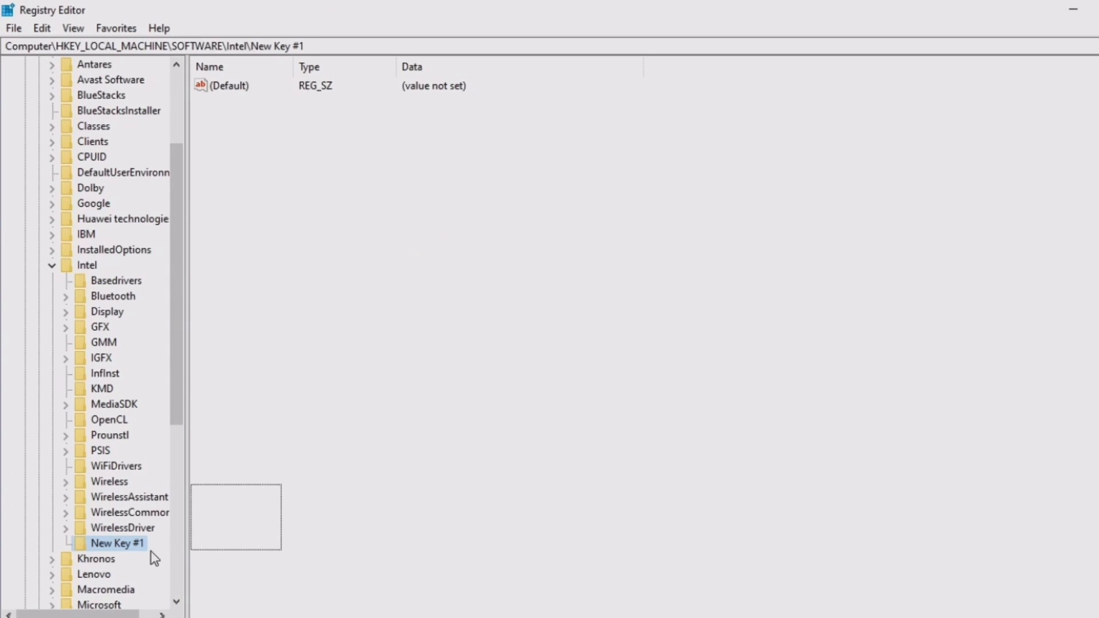
- Delete the leftover New Key #1 under Intel and confirm
{"action": "right_click", "coordinate": [114, 542]}
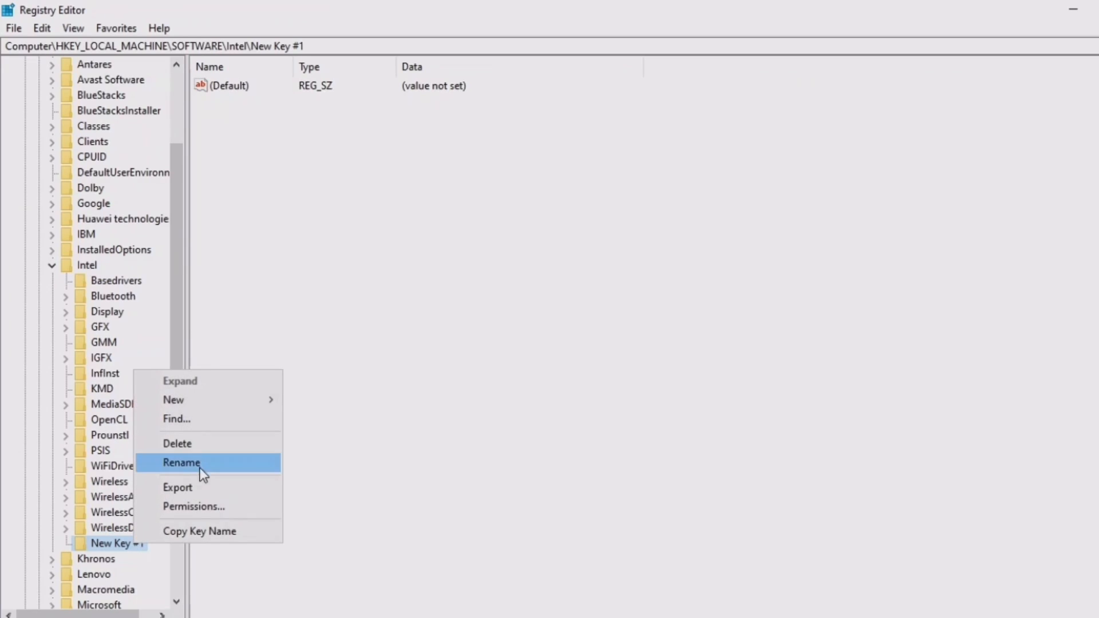
{"action": "left_click", "coordinate": [177, 443]}
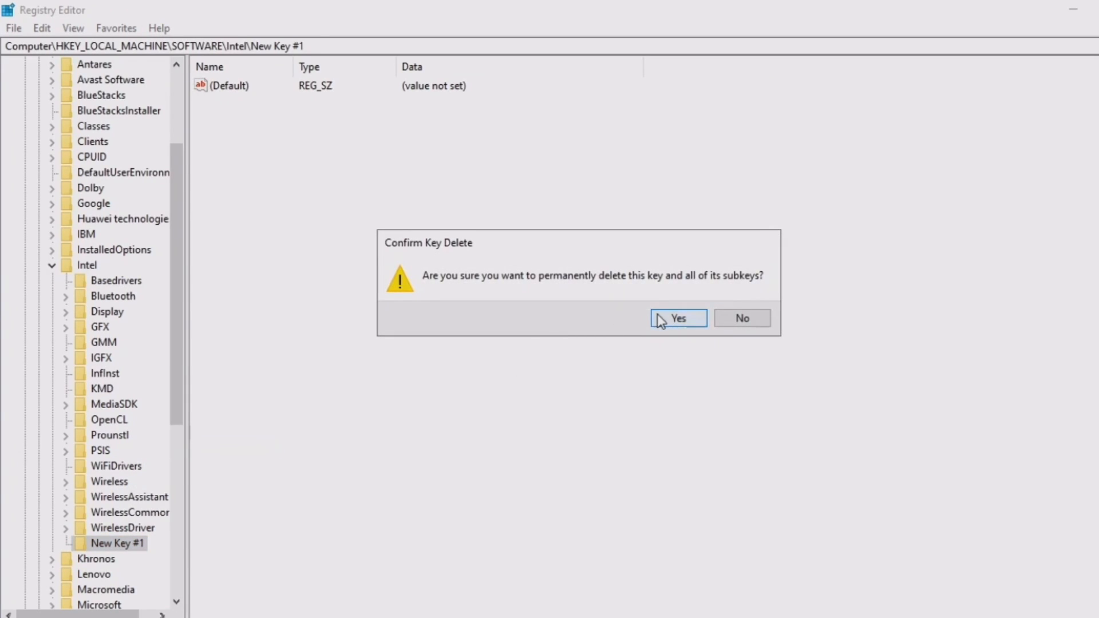
{"action": "left_click", "coordinate": [678, 318]}
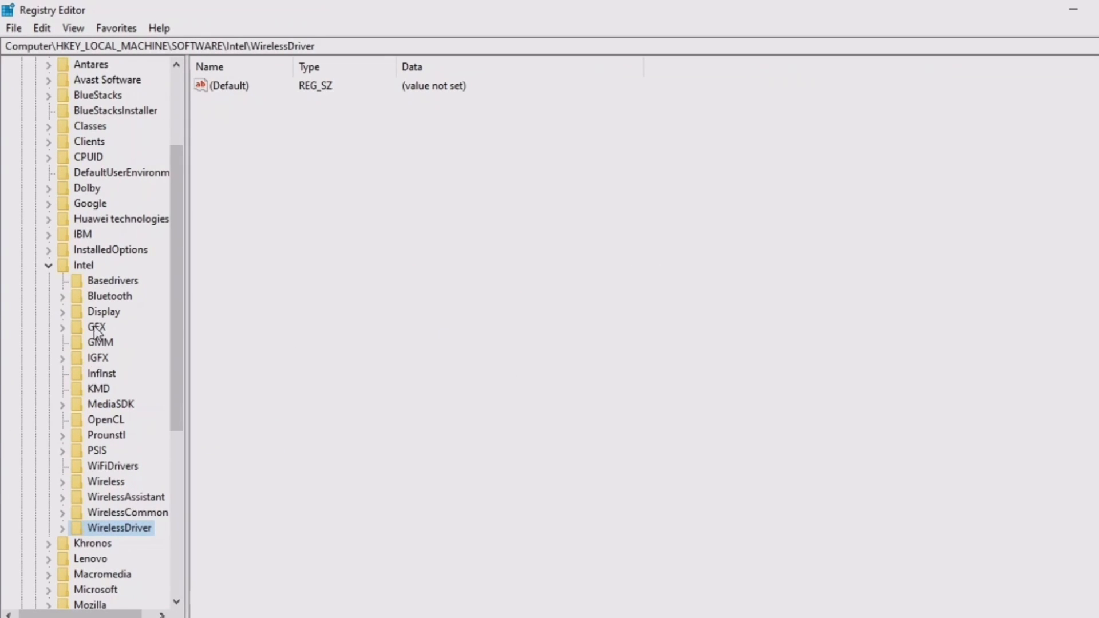
- Select the GMM key and bring up the New value-type menu in its values pane
{"action": "left_click", "coordinate": [100, 342]}
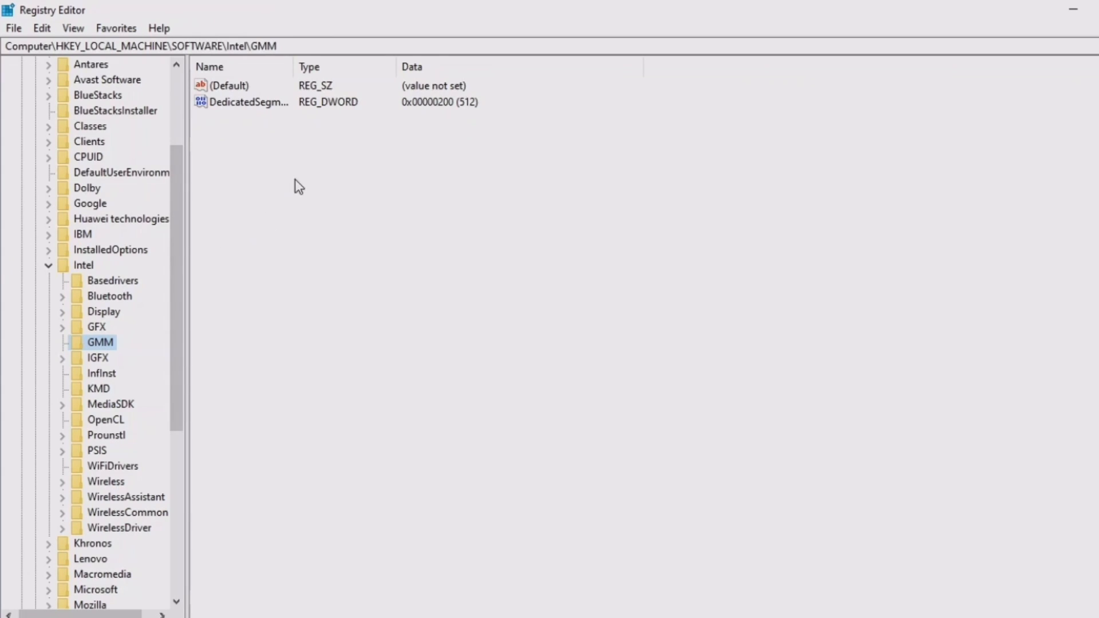
{"action": "mouse_move", "coordinate": [215, 92]}
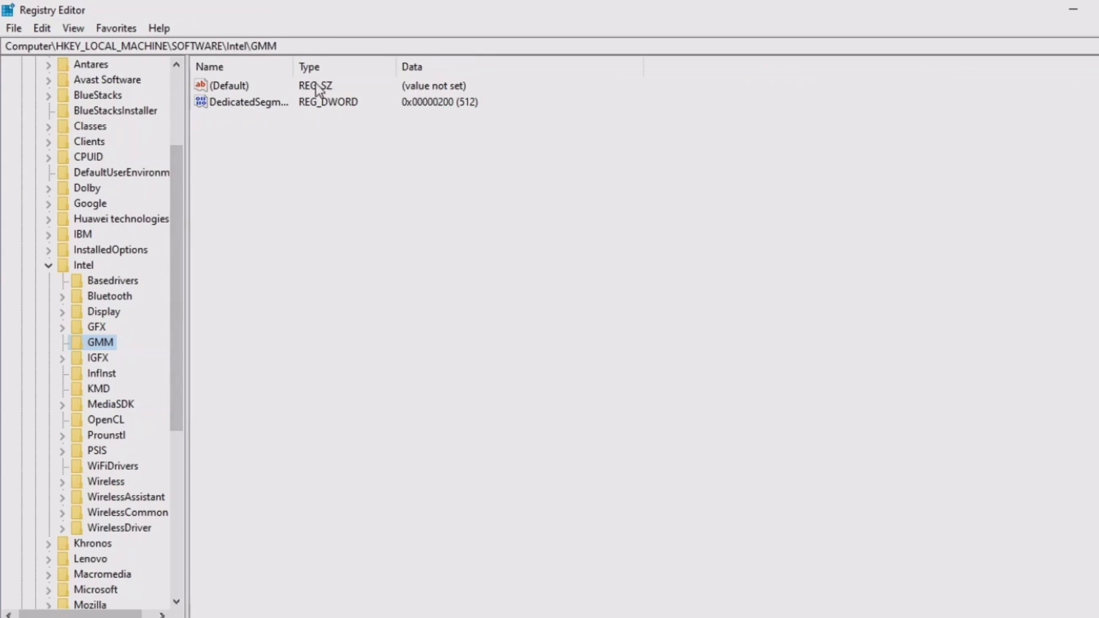
{"action": "mouse_move", "coordinate": [247, 113]}
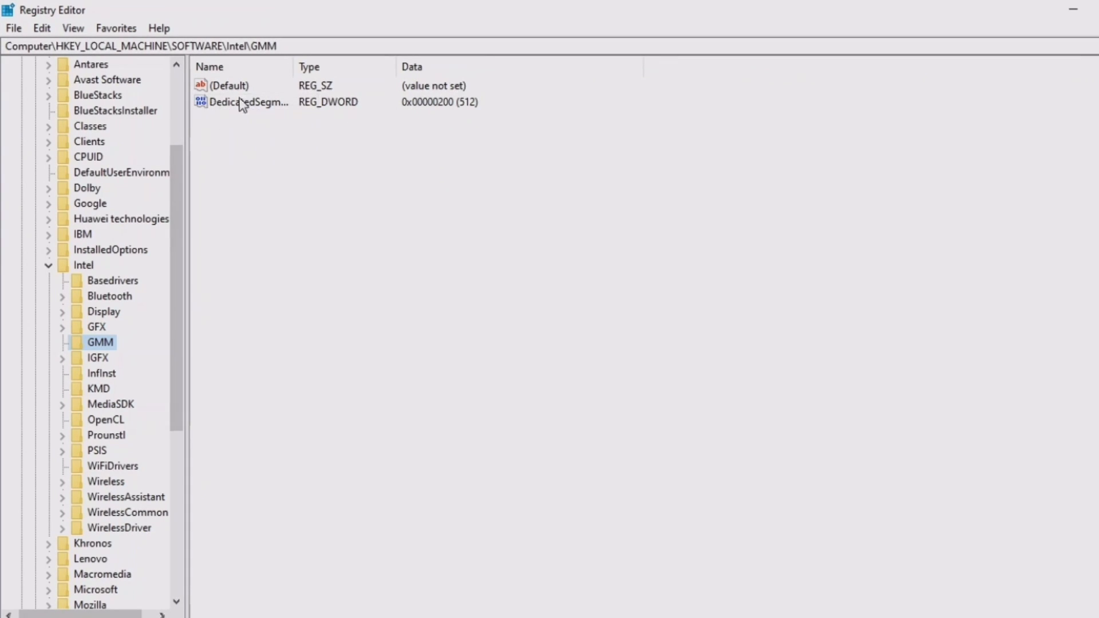
{"action": "mouse_move", "coordinate": [806, 351]}
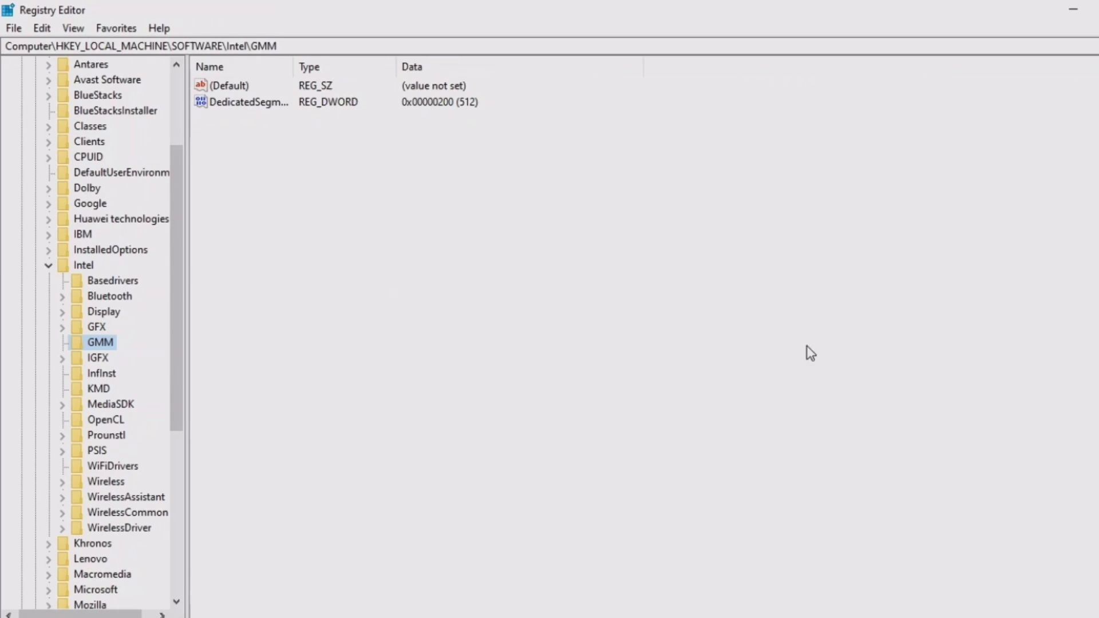
{"action": "right_click", "coordinate": [639, 414]}
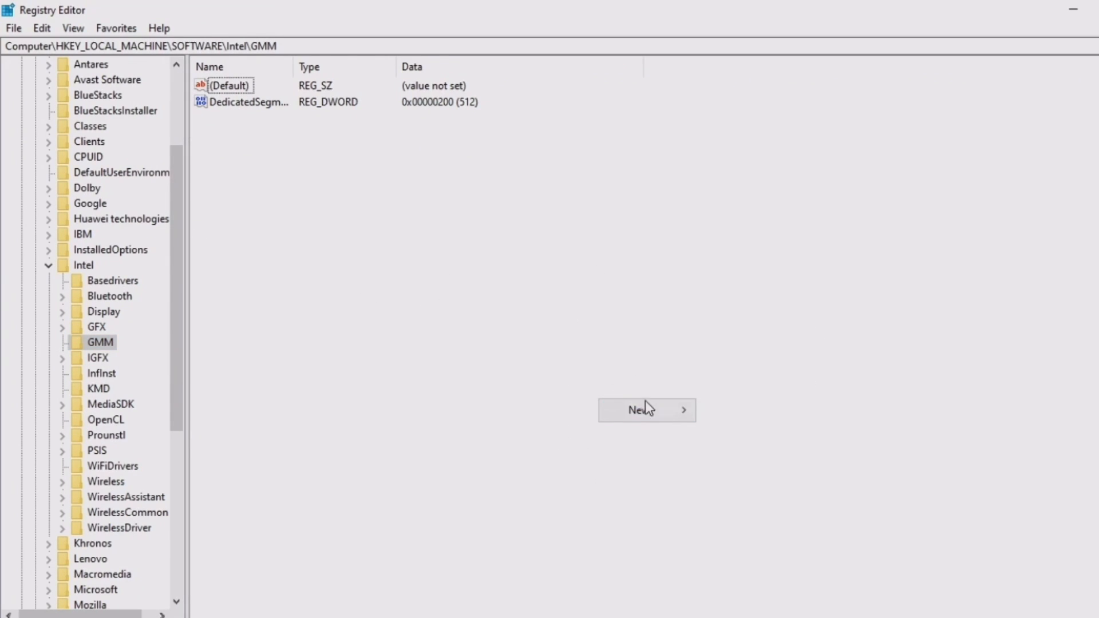
{"action": "mouse_move", "coordinate": [647, 409]}
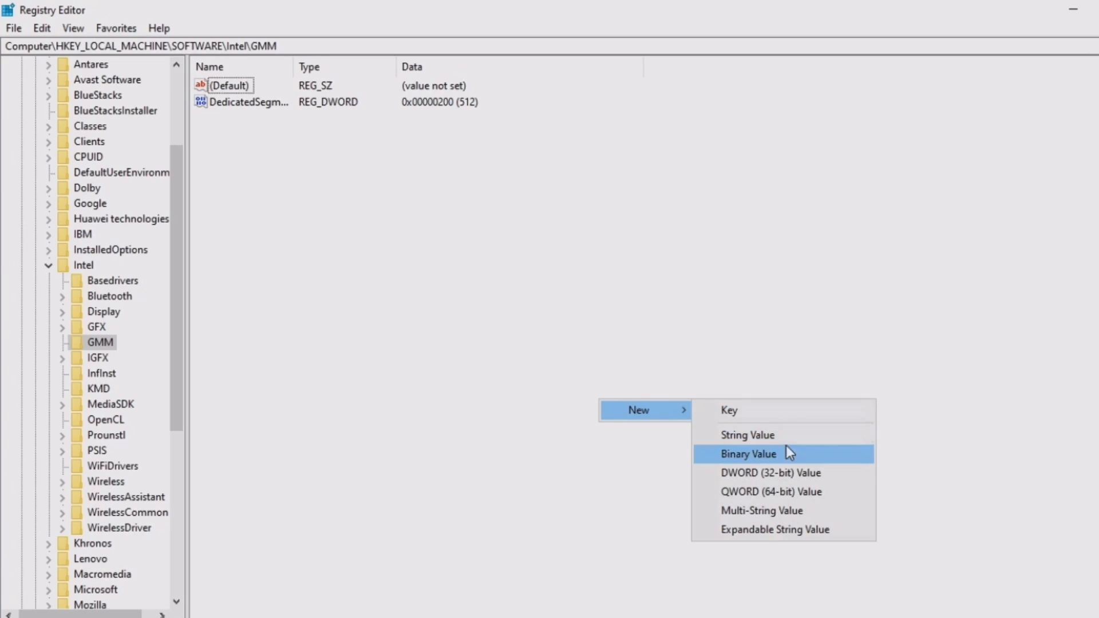
{"action": "mouse_move", "coordinate": [784, 477]}
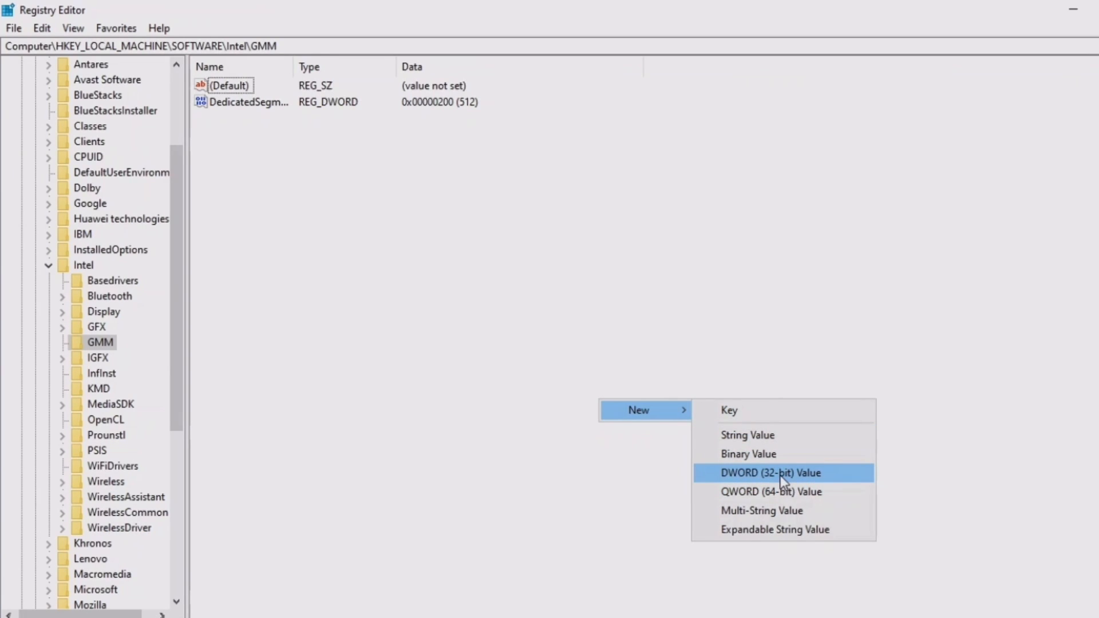
- Add a DWORD (32-bit) value, attempting the name DedicatedSegmentSize, and dismiss the rename error
{"action": "left_click", "coordinate": [772, 473]}
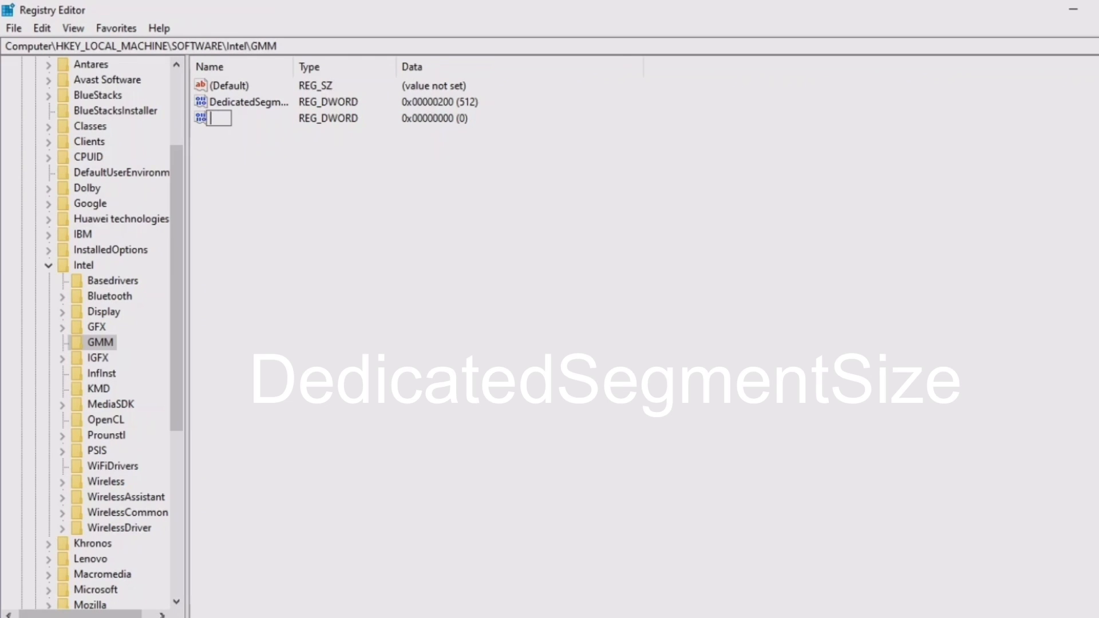
{"action": "type", "text": "D"}
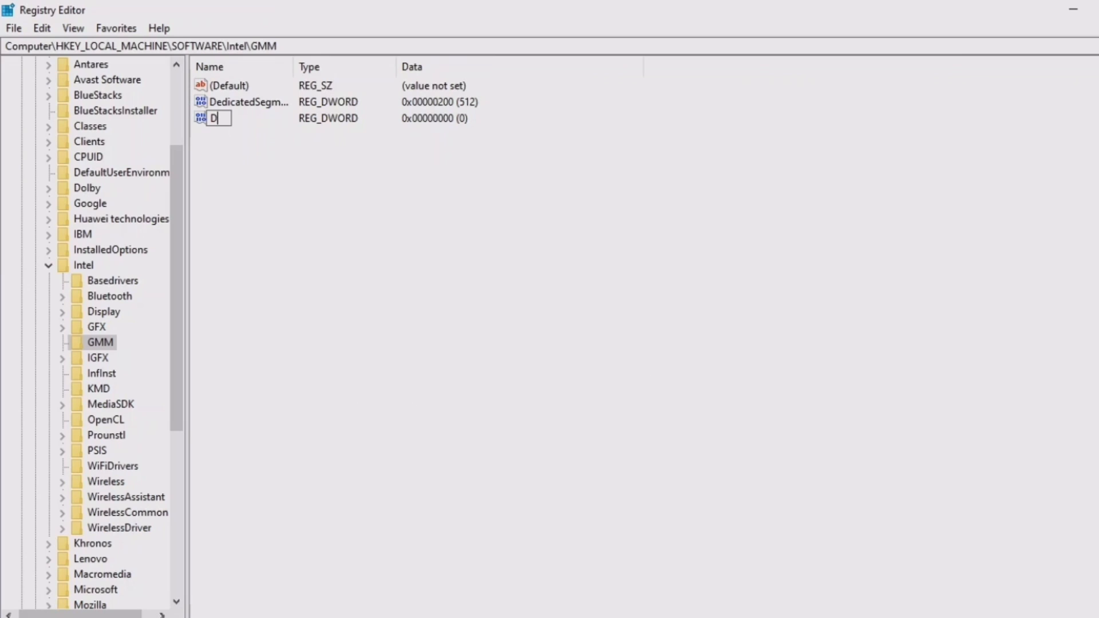
{"action": "type", "text": "DedicatedSegmentSize"}
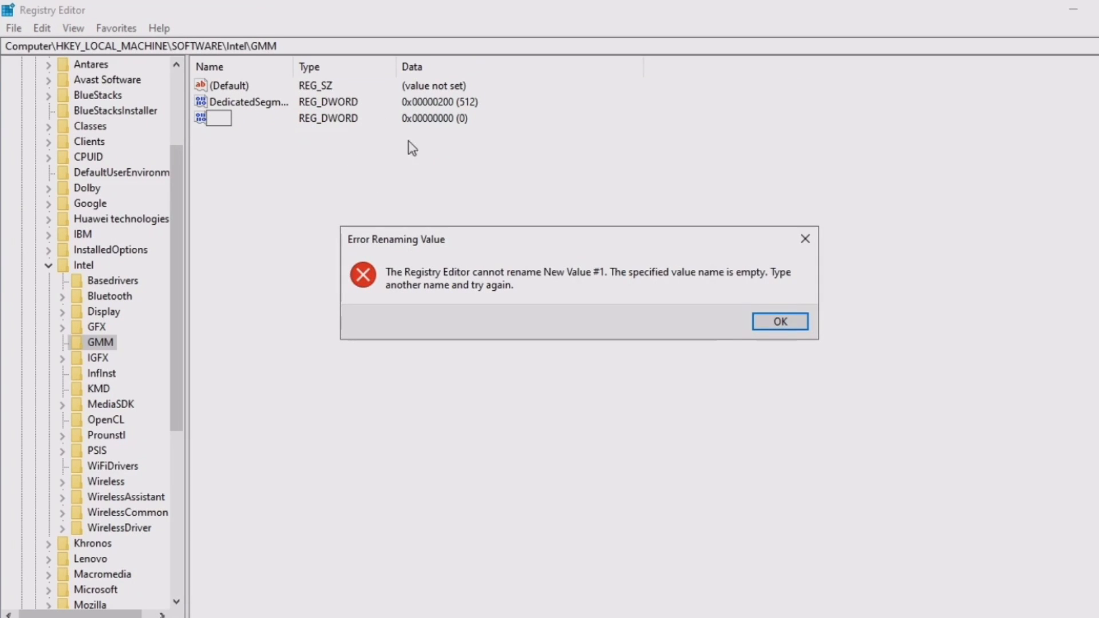
{"action": "left_click", "coordinate": [781, 321]}
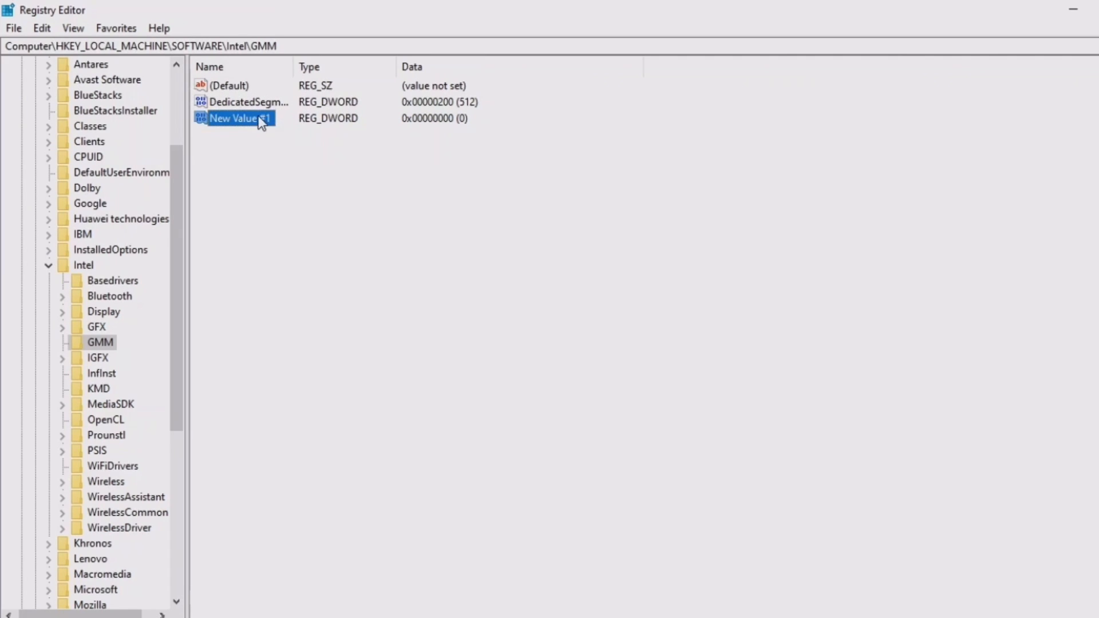
{"action": "double_click", "coordinate": [235, 118]}
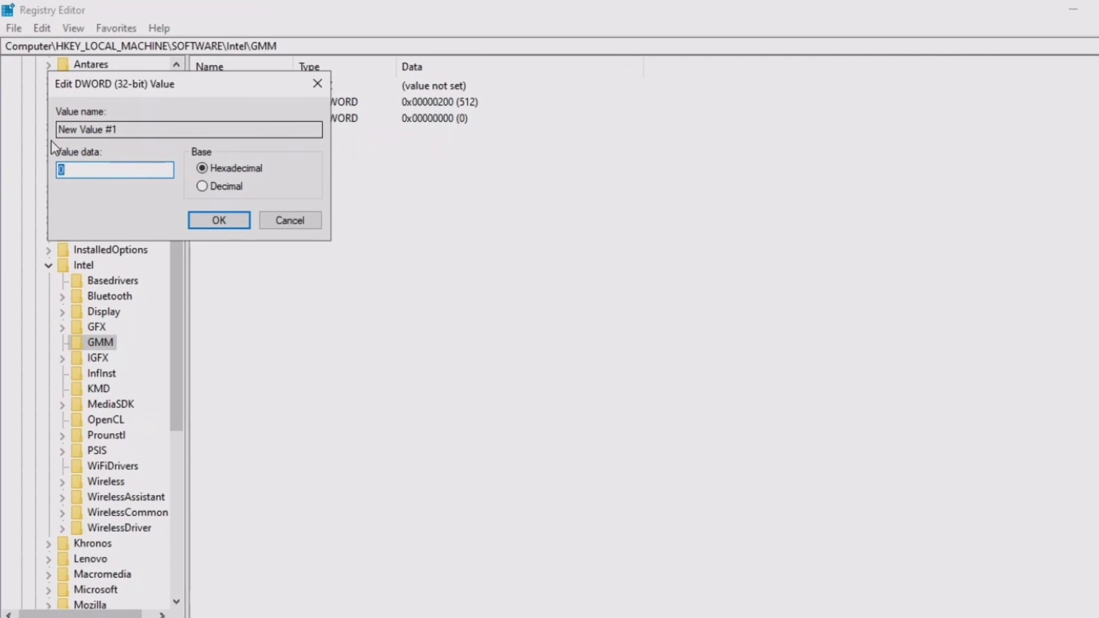
{"action": "mouse_move", "coordinate": [142, 127]}
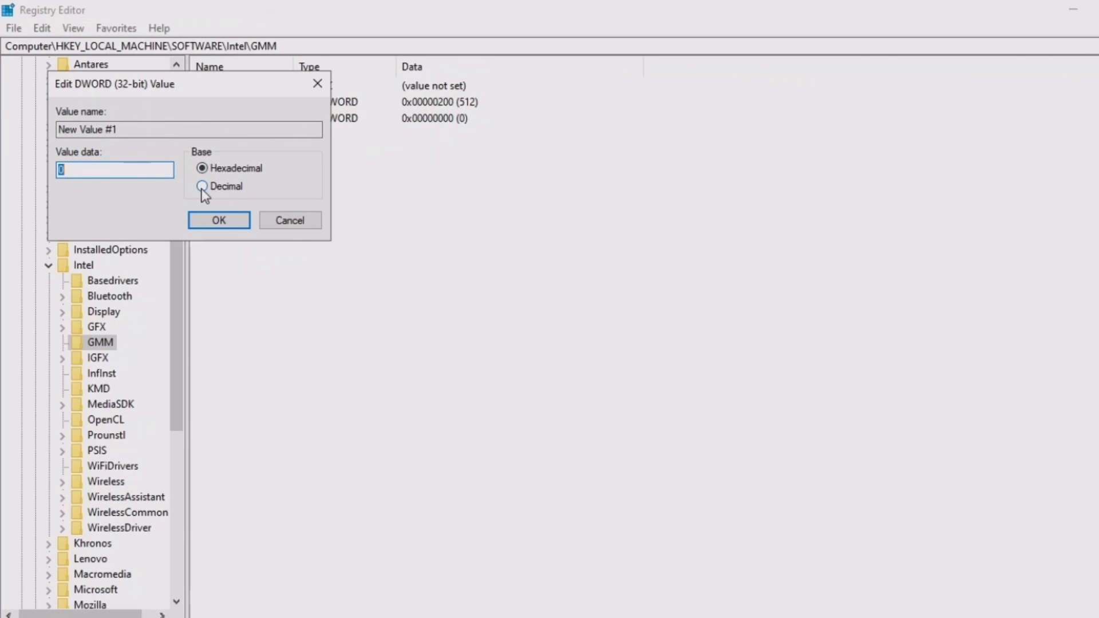
{"action": "left_click", "coordinate": [201, 185]}
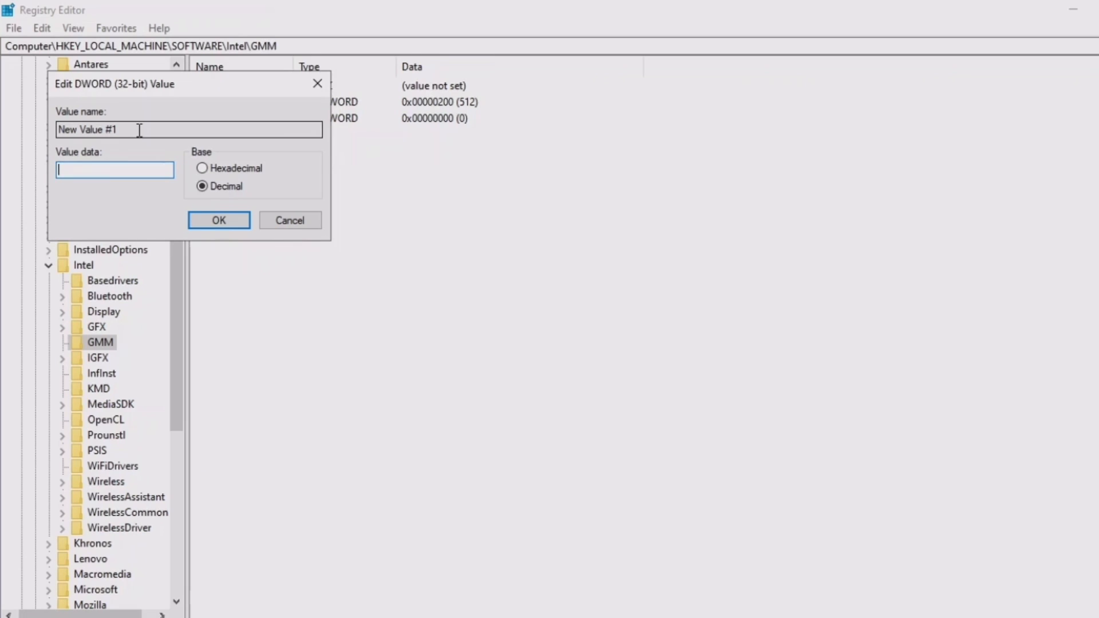
{"action": "type", "text": "25"}
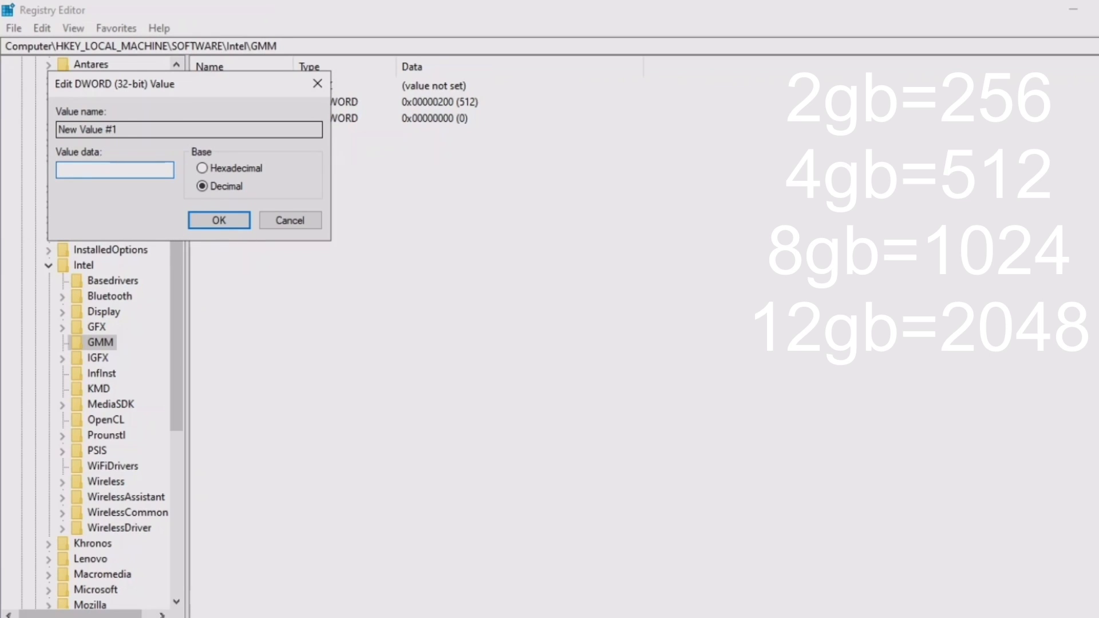
{"action": "type", "text": "5"}
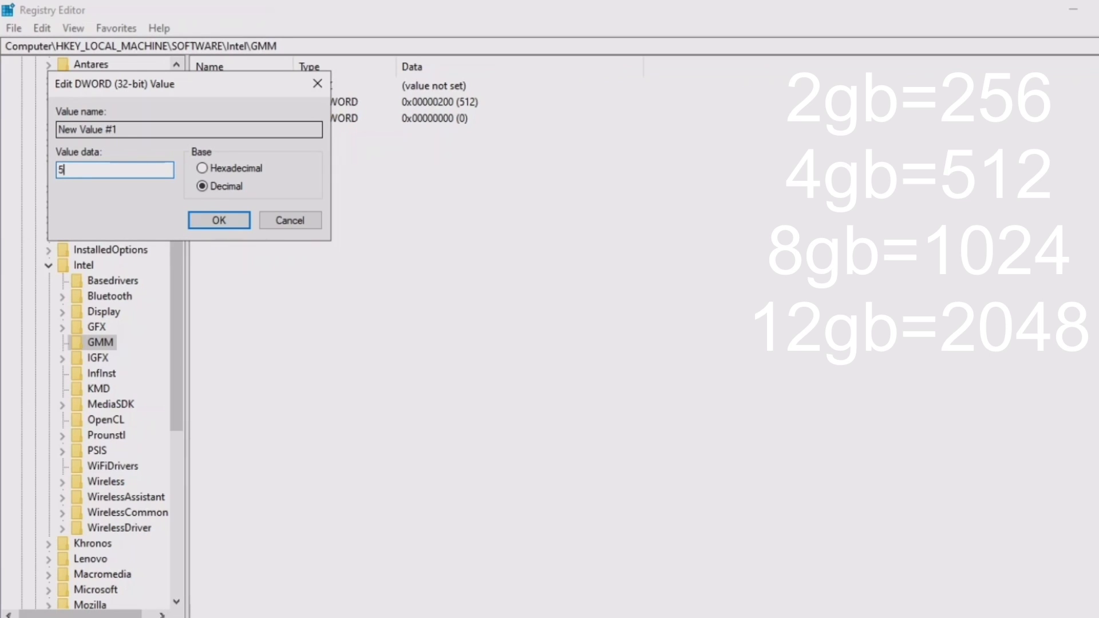
{"action": "type", "text": "512"}
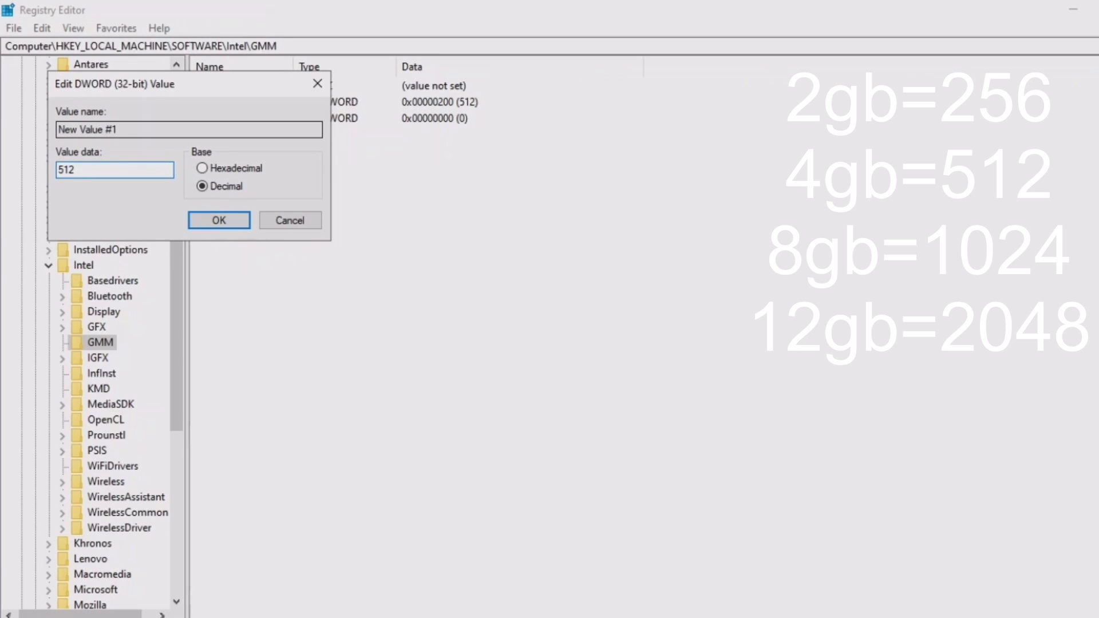
{"action": "type", "text": "1"}
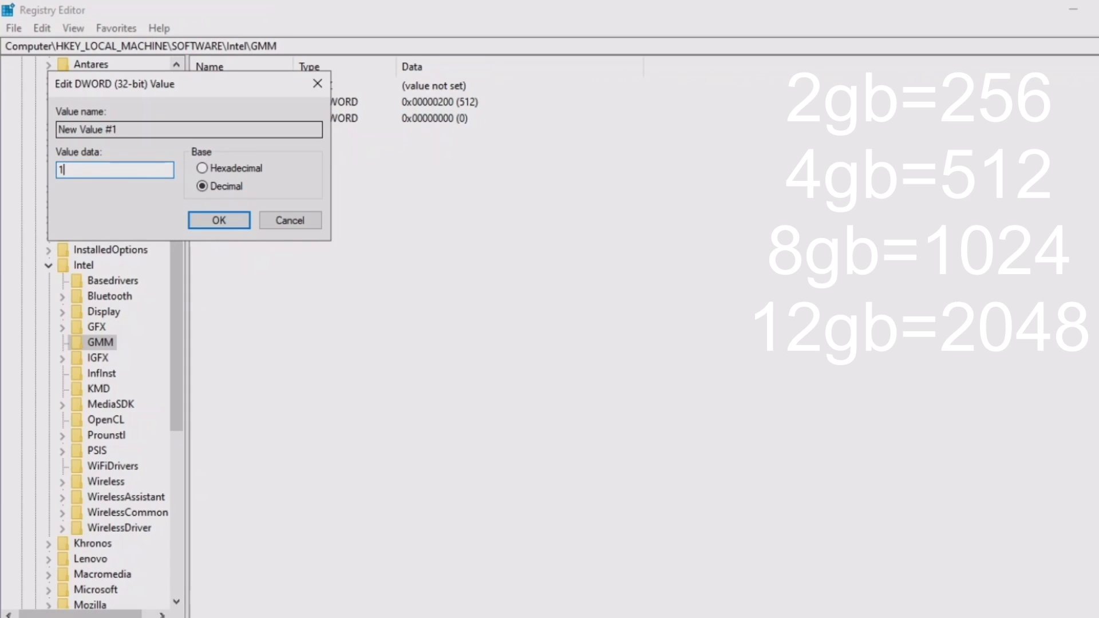
{"action": "type", "text": "024"}
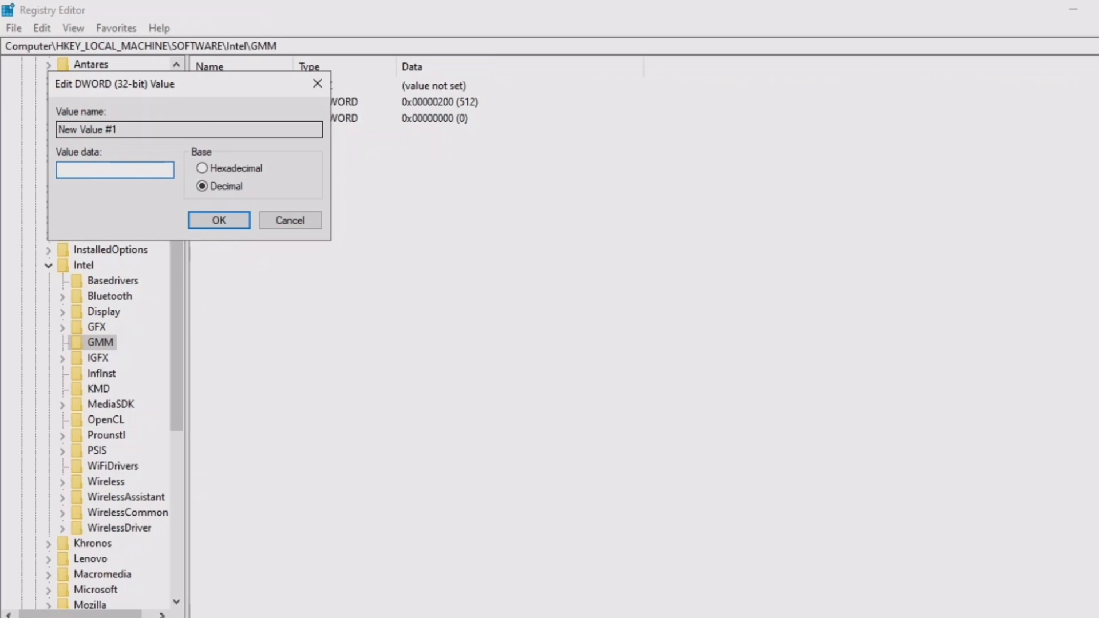
{"action": "mouse_move", "coordinate": [316, 85]}
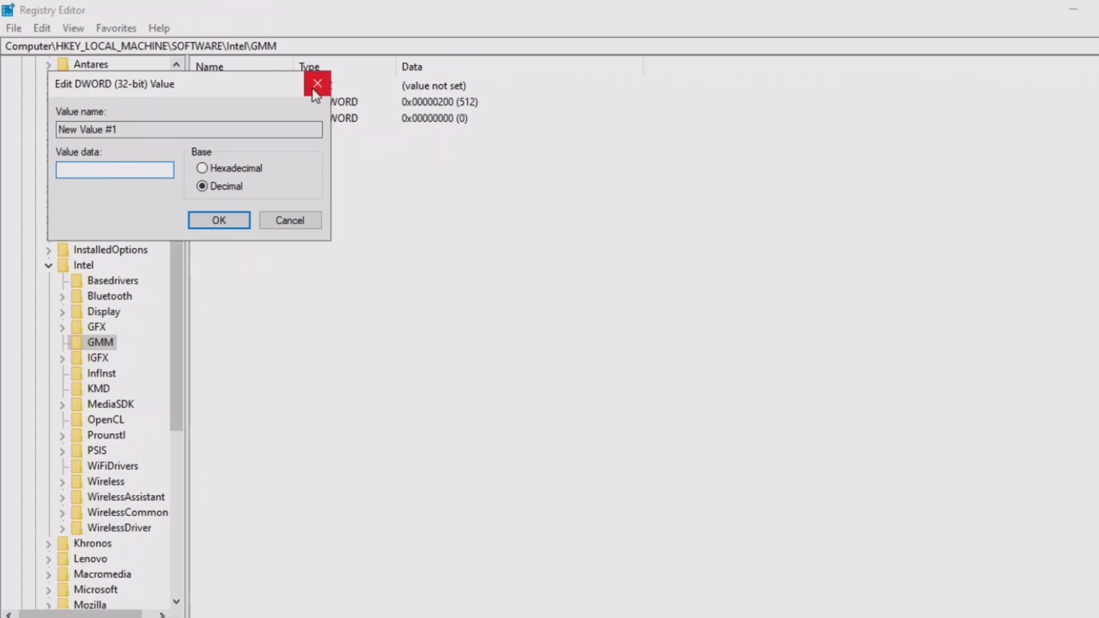
{"action": "left_click", "coordinate": [317, 83]}
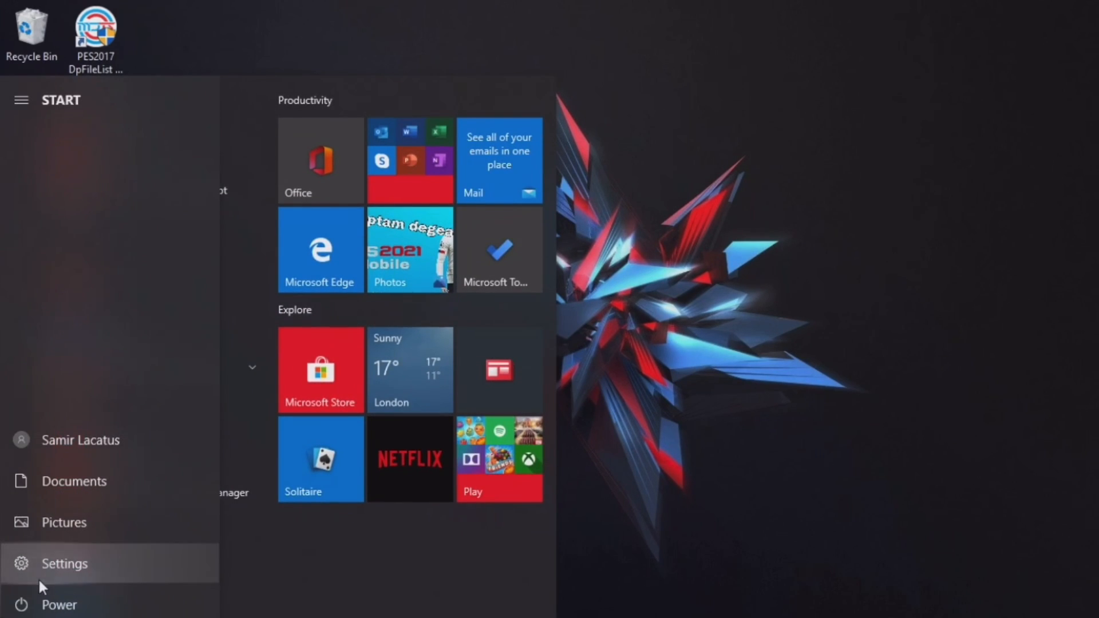
- Reopen the Display 1 adapter properties via Settings > System > Display, confirm 576 MB, and close them
{"action": "left_click", "coordinate": [59, 563]}
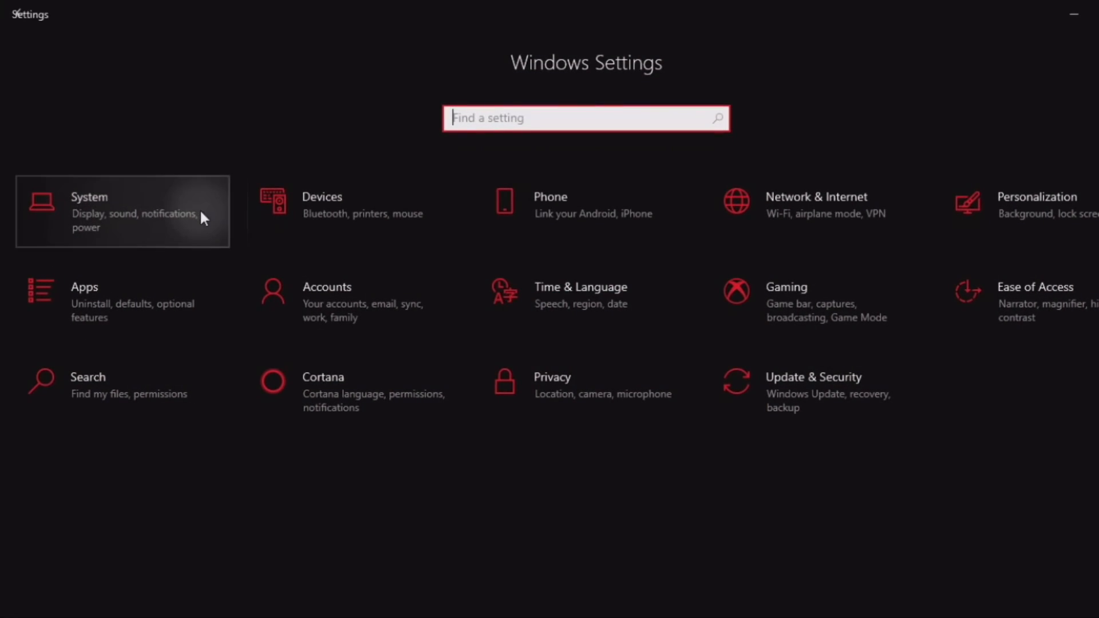
{"action": "left_click", "coordinate": [122, 213]}
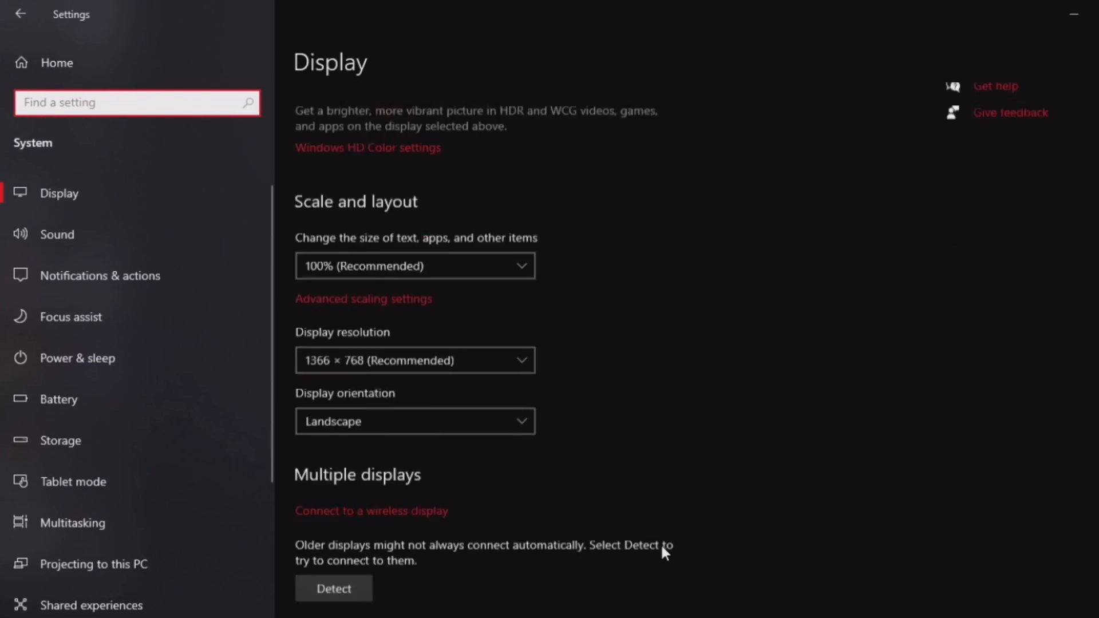
{"action": "left_click", "coordinate": [365, 299]}
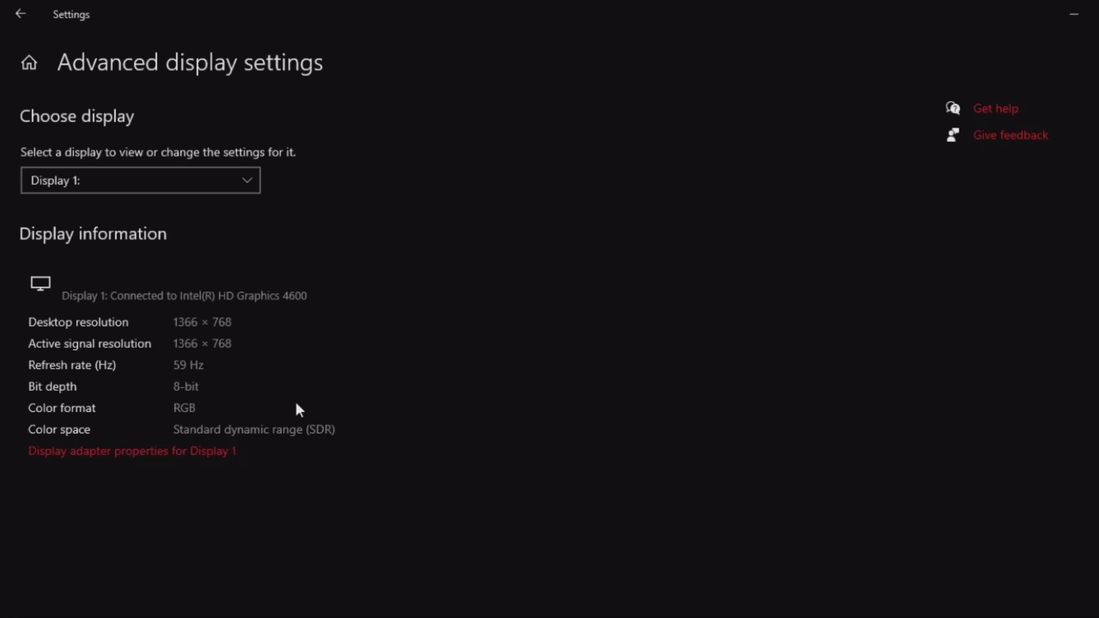
{"action": "left_click", "coordinate": [133, 451]}
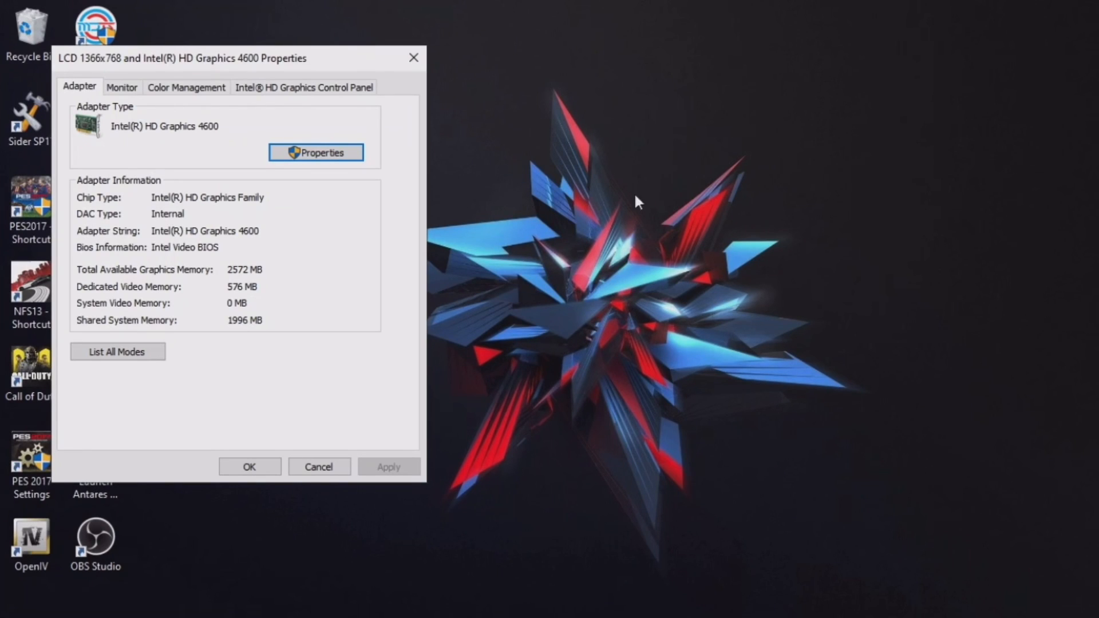
{"action": "mouse_move", "coordinate": [225, 295]}
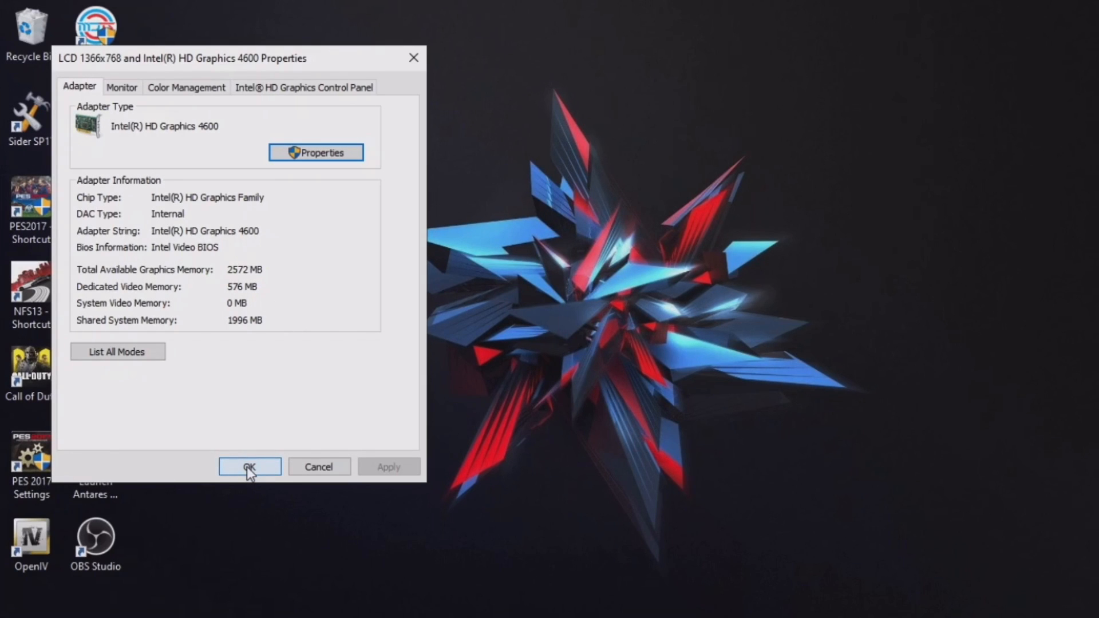
{"action": "left_click", "coordinate": [250, 467]}
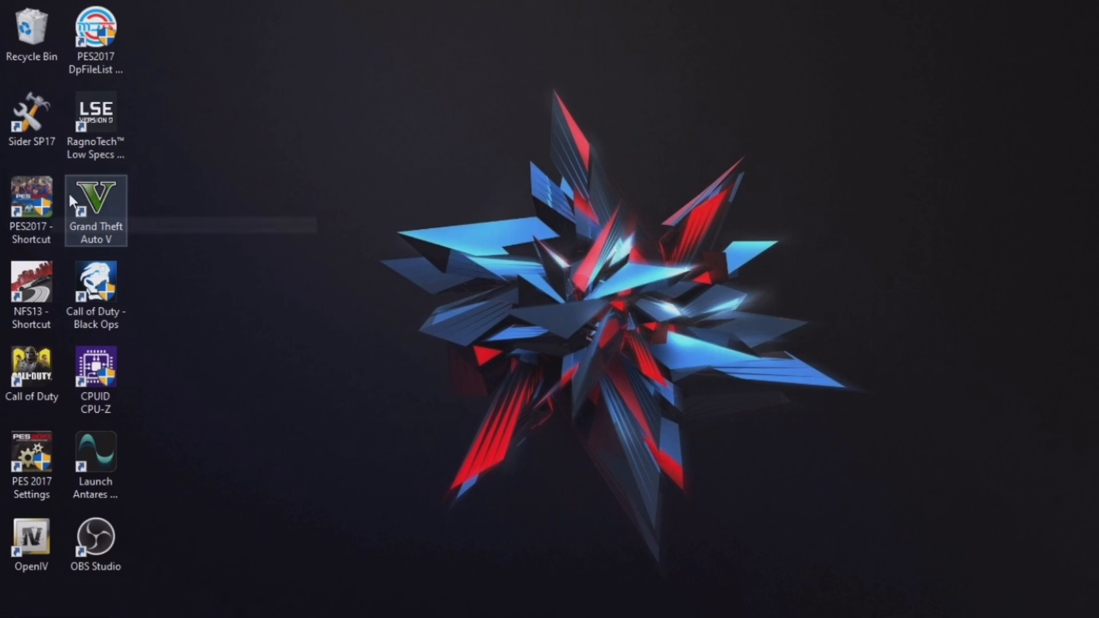
{"action": "mouse_move", "coordinate": [141, 121]}
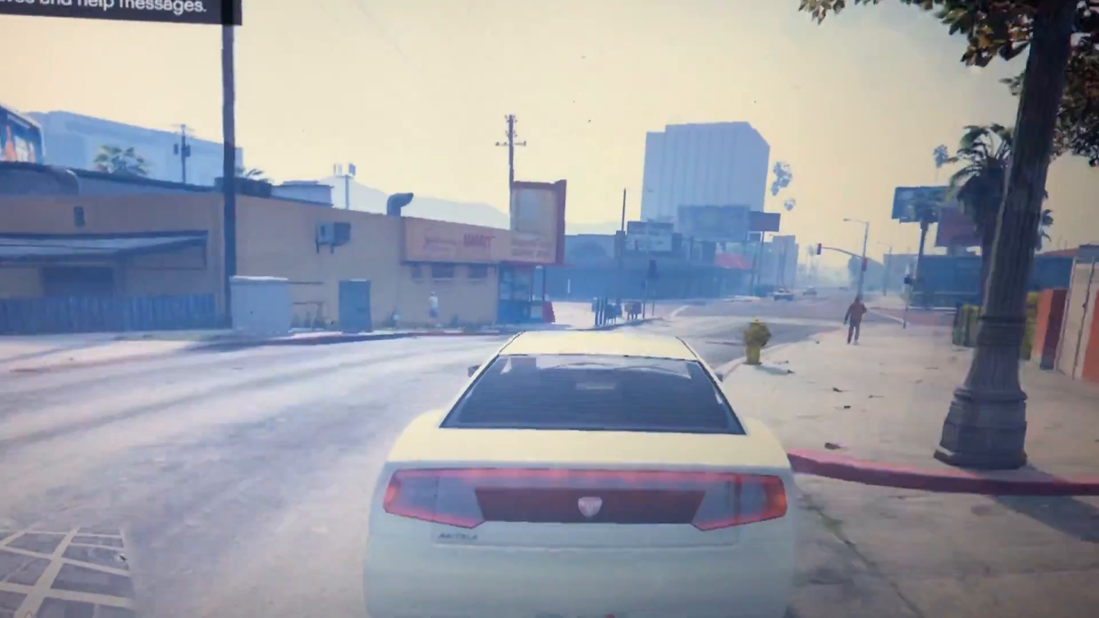
- Drive the car forward along the city street in Grand Theft Auto V
{"action": "key", "text": "w"}
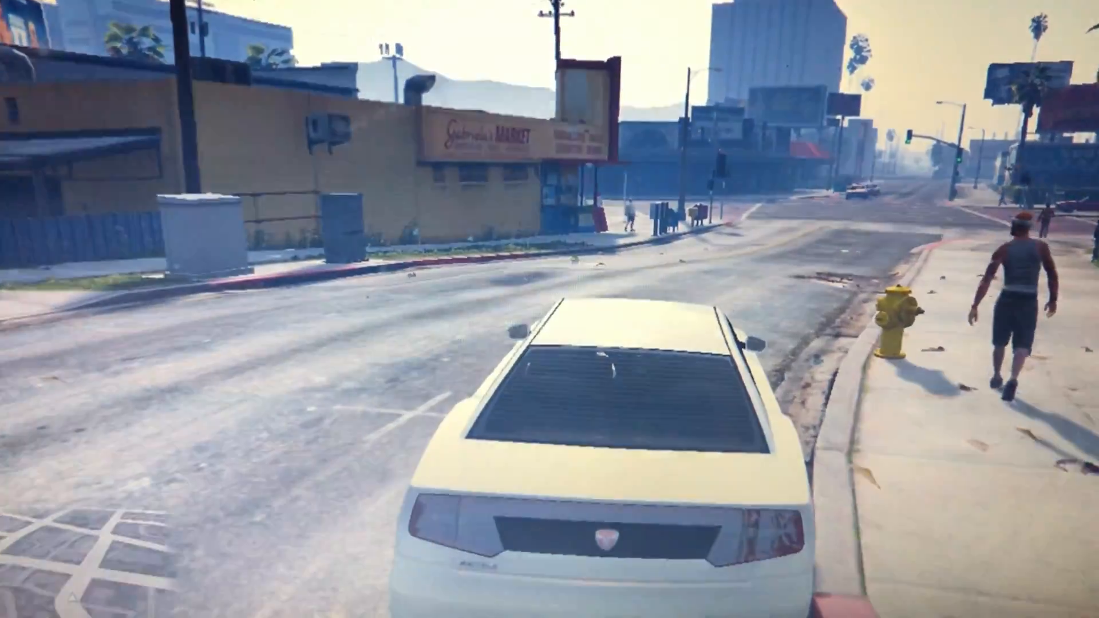